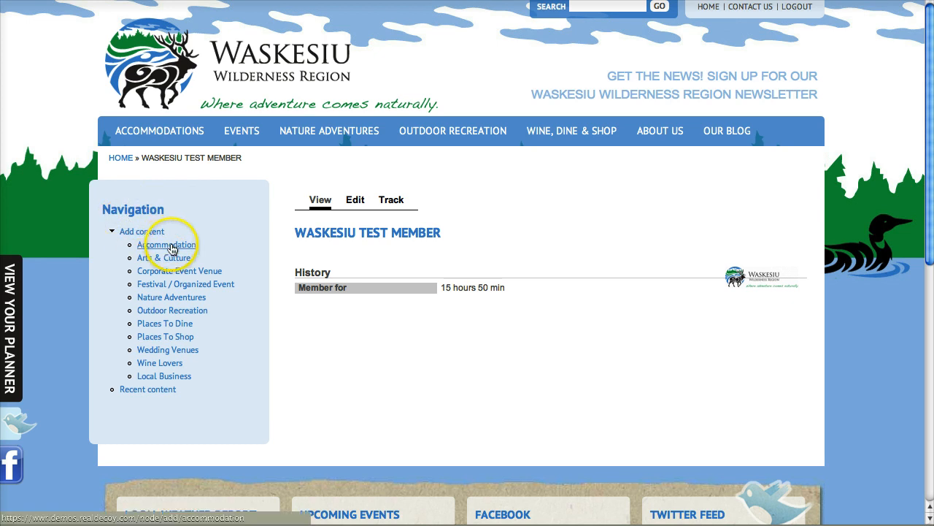
# - Start a new Accommodation content item and enter the title My Test Accommodation
pyautogui.click(166, 245)
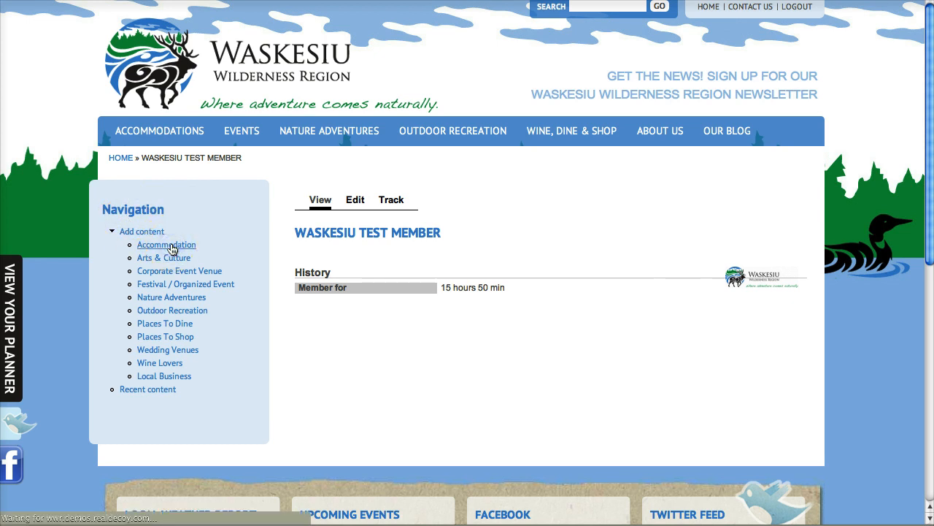
pyautogui.click(167, 245)
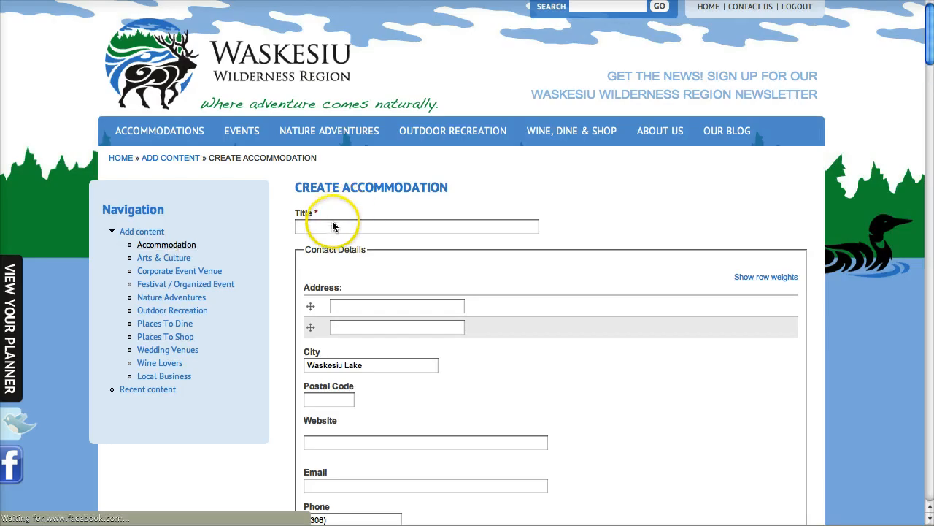
pyautogui.write('My Test Accommodation')
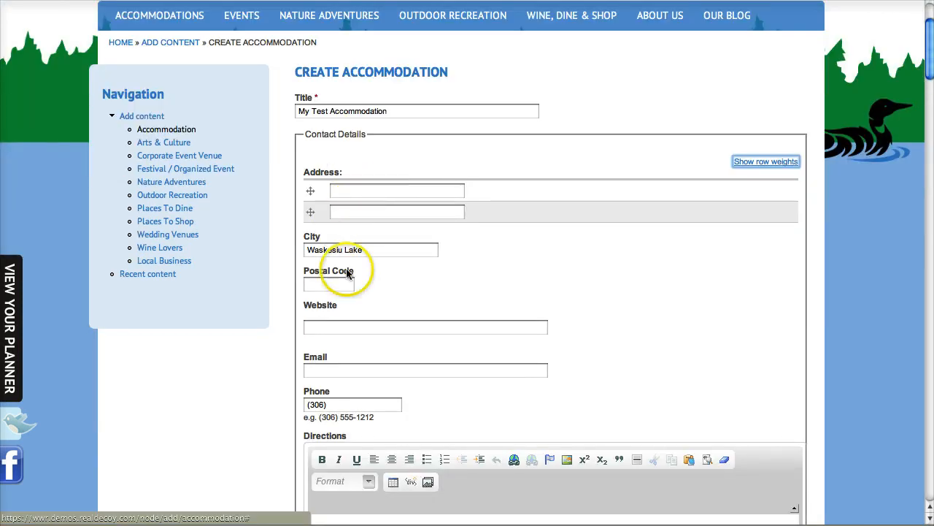
pyautogui.scroll(-3)
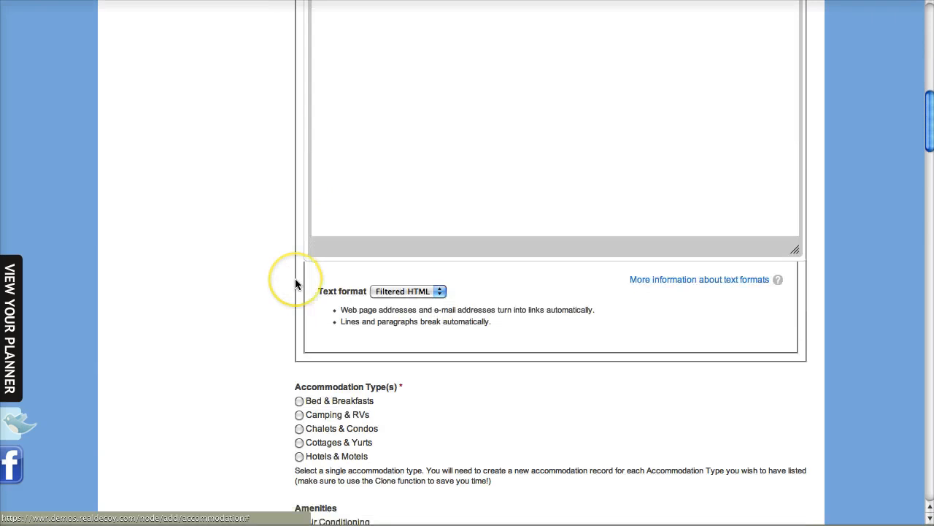
pyautogui.scroll(-3)
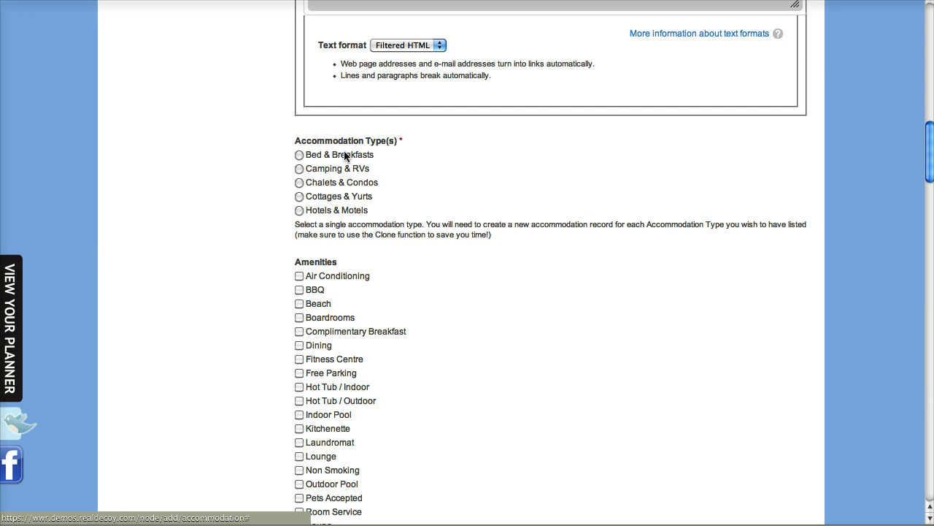
pyautogui.moveTo(341, 240)
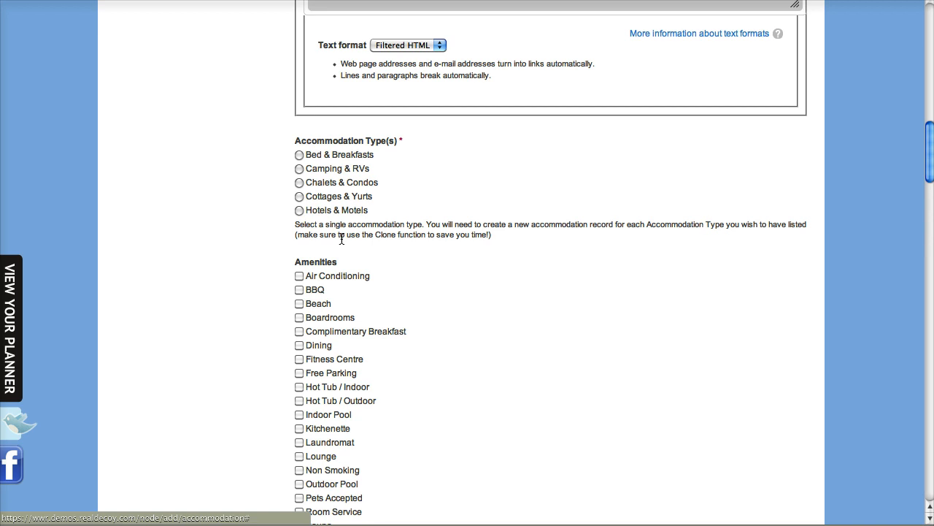
# - Choose Hotels & Motels and tick Air Conditioning, BBQ, Beach, Complimentary Breakfast, Indoor Pool and WiFi
pyautogui.click(298, 211)
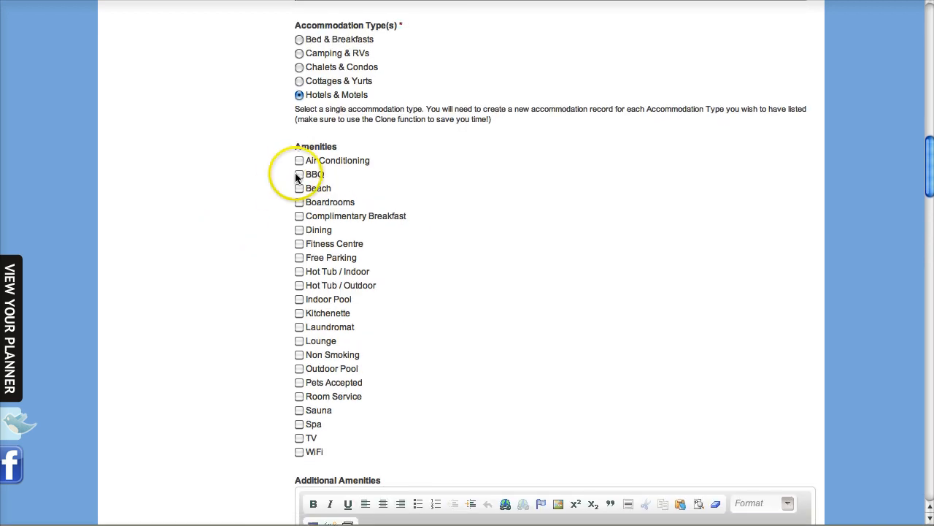
pyautogui.click(300, 174)
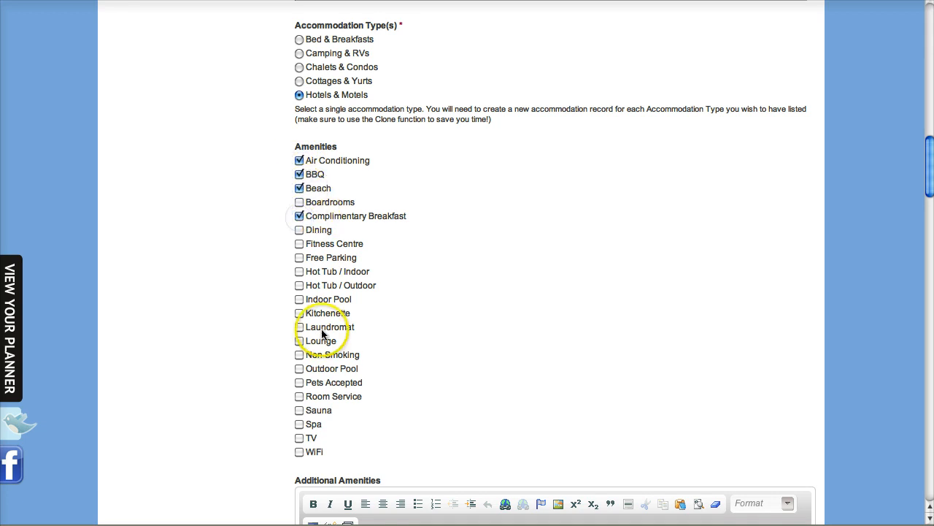
pyautogui.click(299, 299)
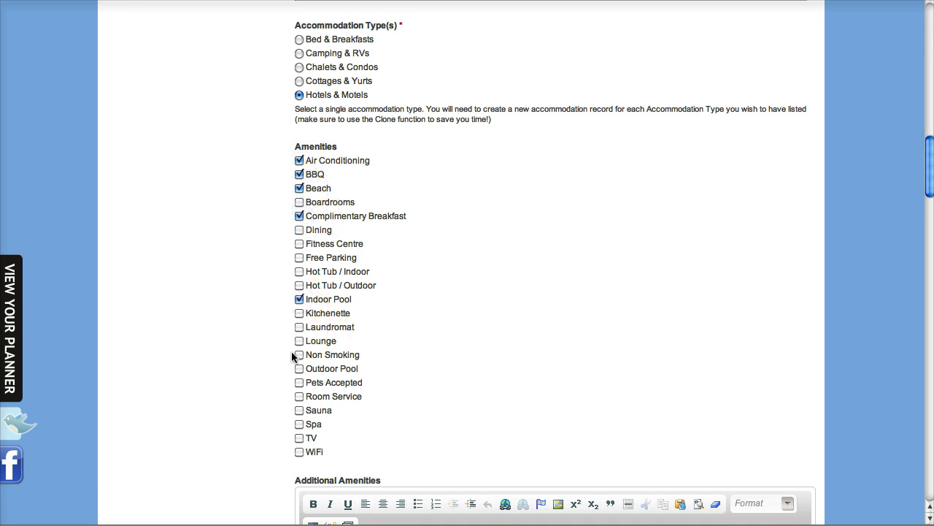
pyautogui.scroll(-3)
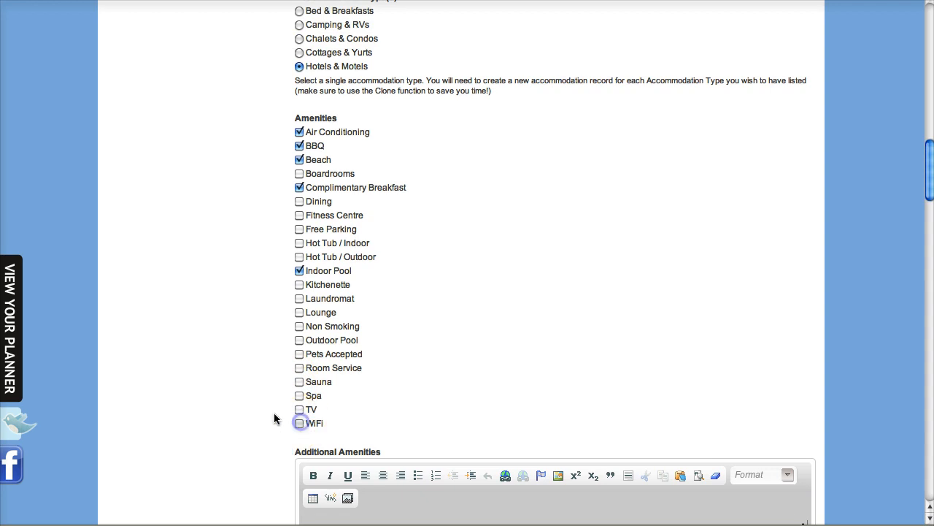
pyautogui.click(300, 423)
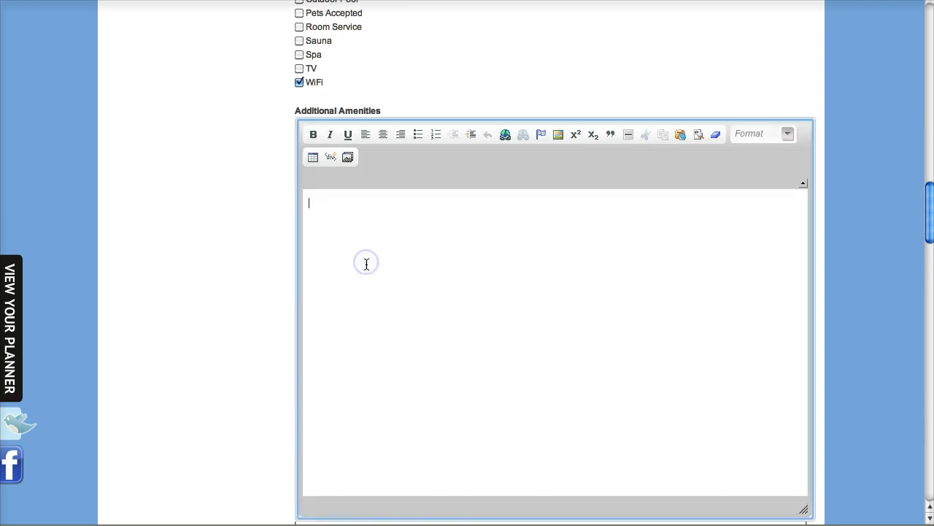
# - Enter the Additional Amenities note 'These are my additional amenities'
pyautogui.write('These are')
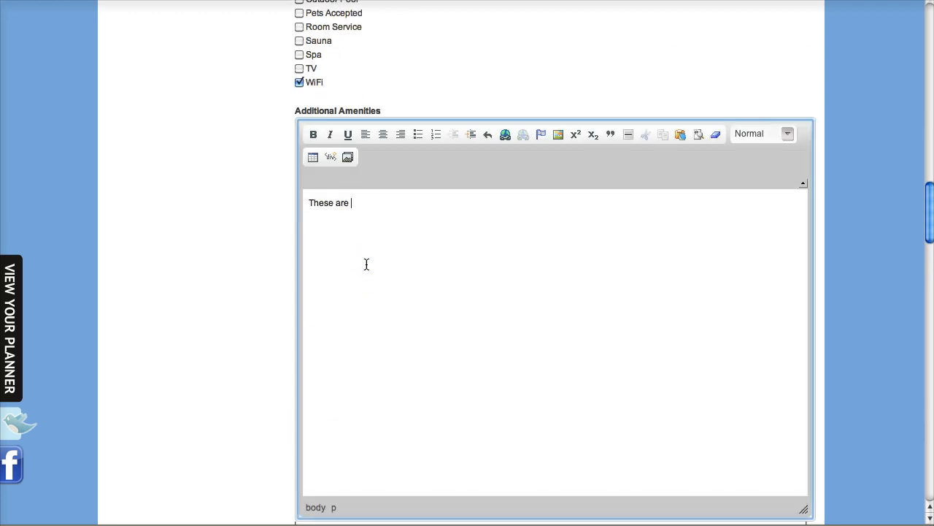
pyautogui.write('my additinal amen')
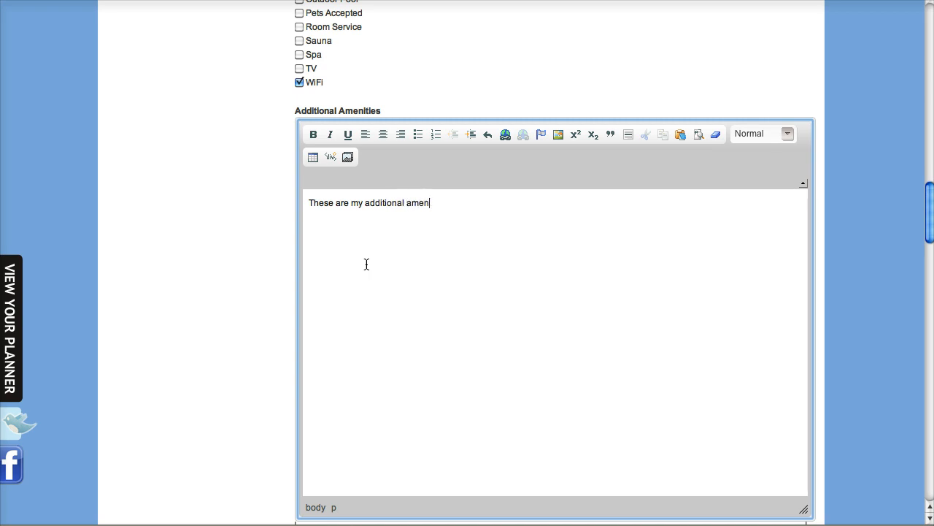
pyautogui.scroll(-3)
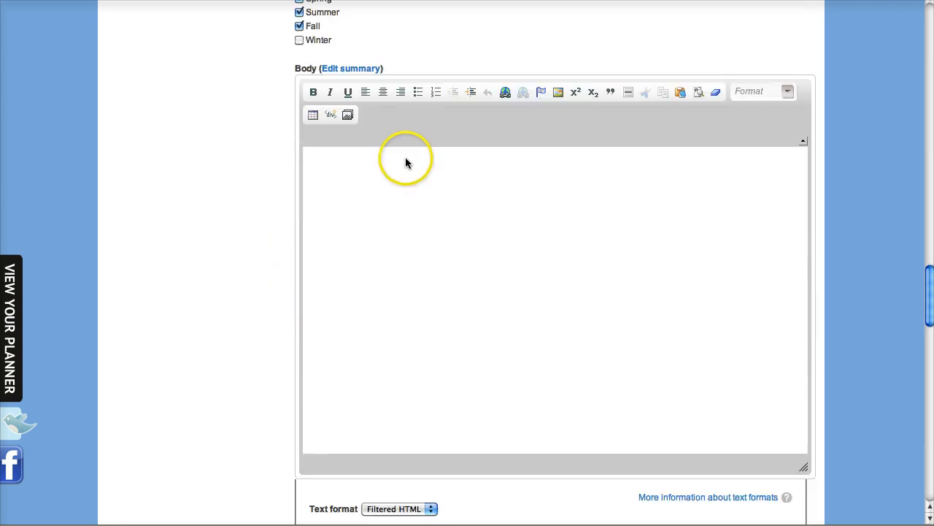
# - Write the Body text 'This is my test accommodation description.' and add a matching summary
pyautogui.write('This is my test accommo')
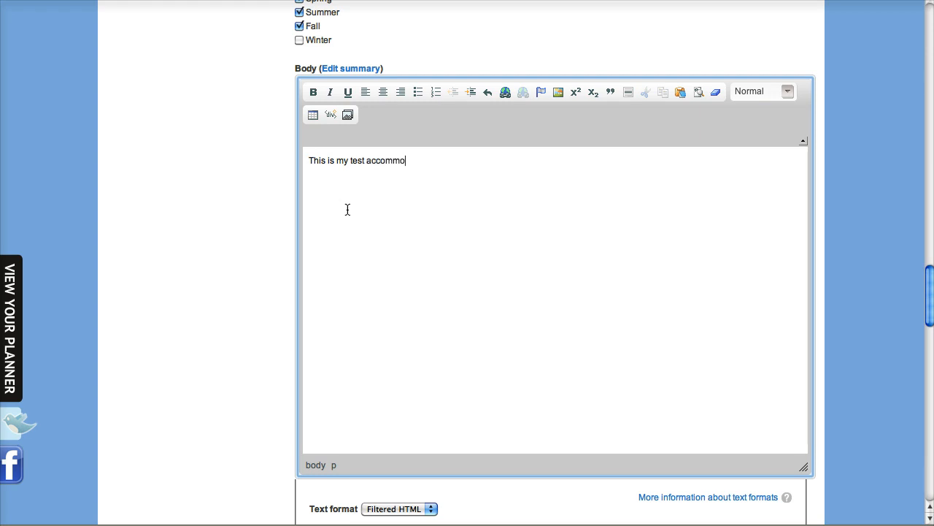
pyautogui.write('dation description.')
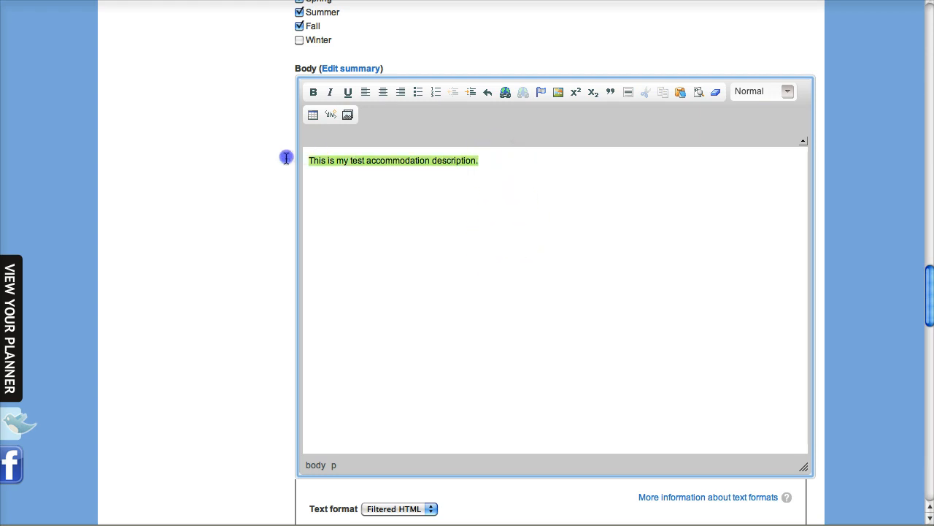
pyautogui.click(350, 68)
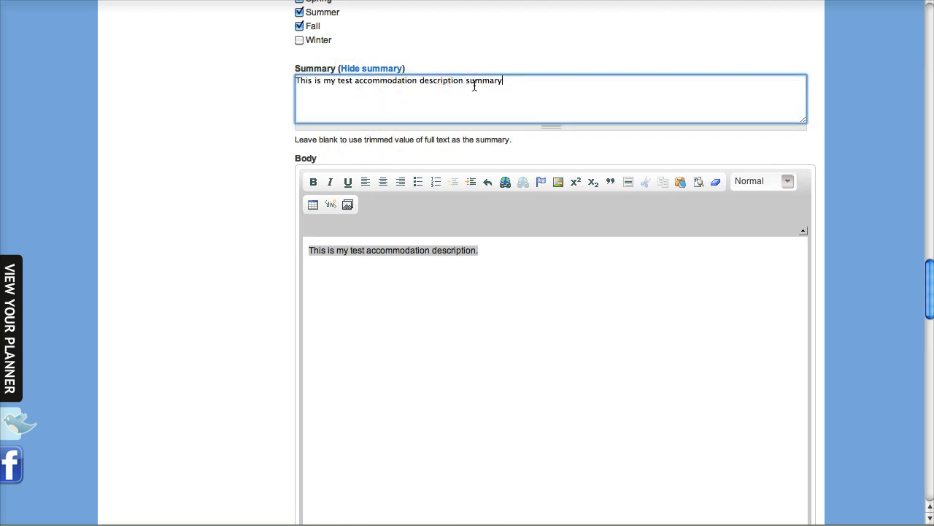
pyautogui.scroll(-3)
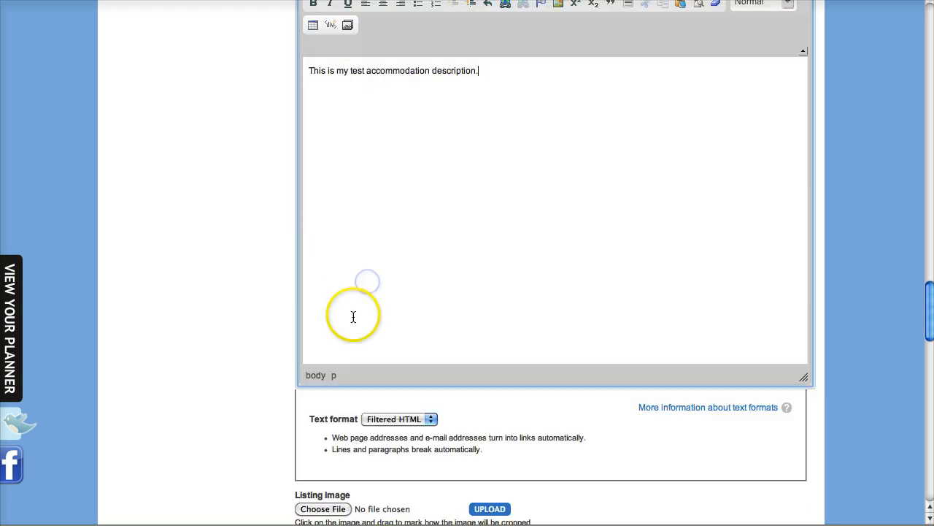
pyautogui.scroll(-3)
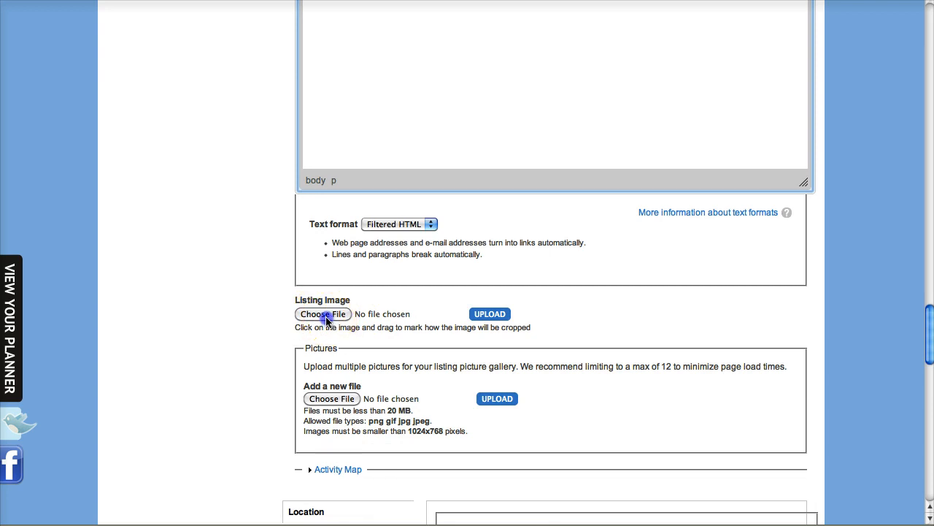
# - Upload the red canoe photo _18Z7798.JPG as the Listing Image
pyautogui.click(322, 312)
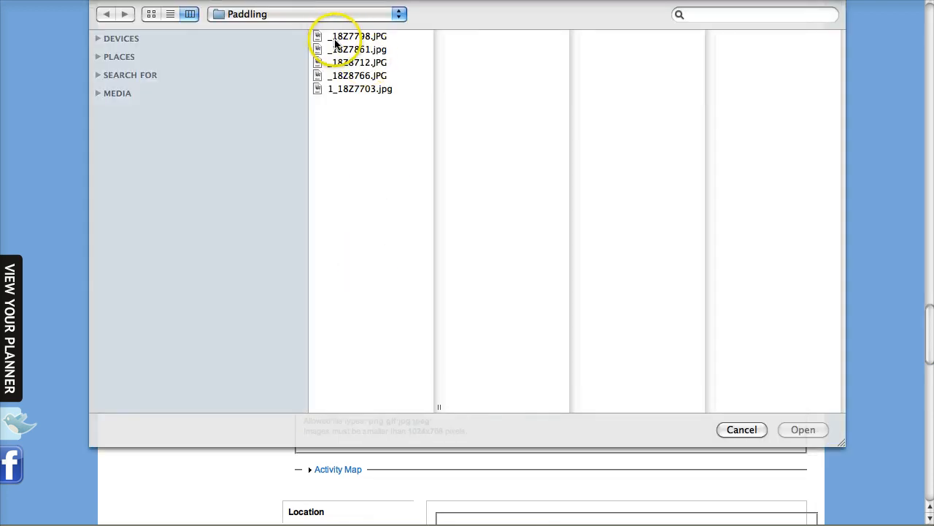
pyautogui.click(358, 35)
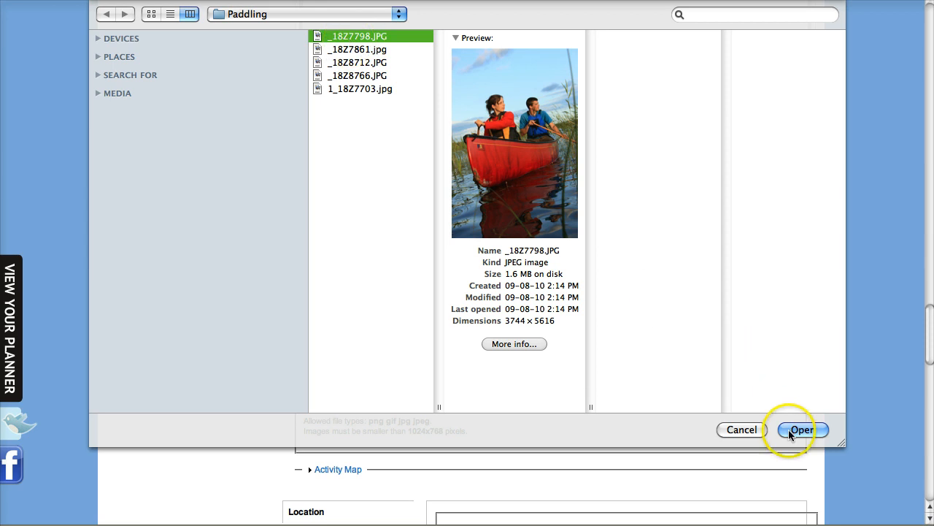
pyautogui.click(800, 429)
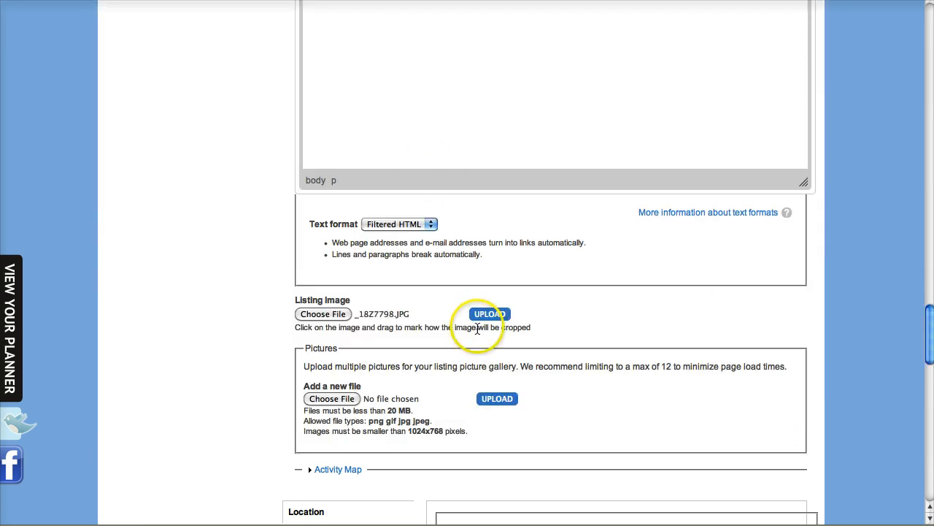
pyautogui.click(489, 314)
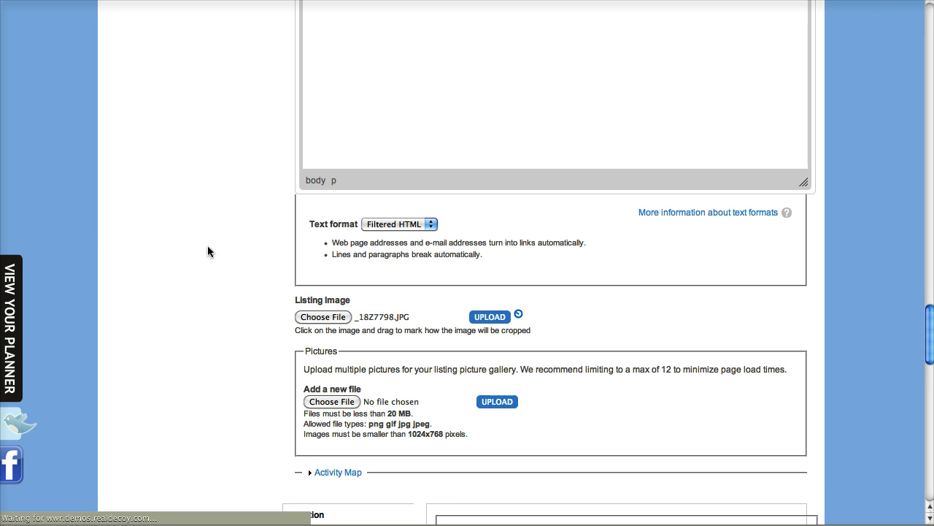
pyautogui.click(490, 315)
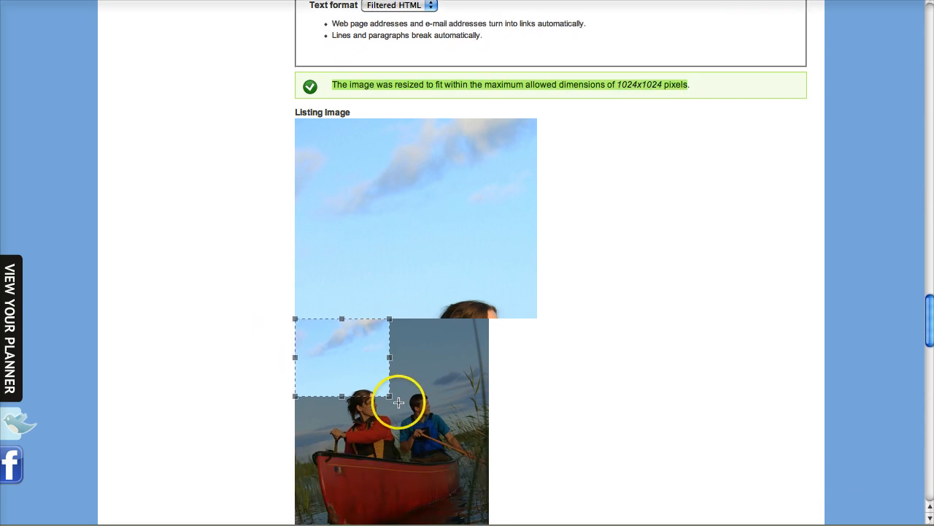
# - Frame the image crop box around the canoe and its two paddlers
pyautogui.moveTo(389, 394); pyautogui.dragTo(488, 452)
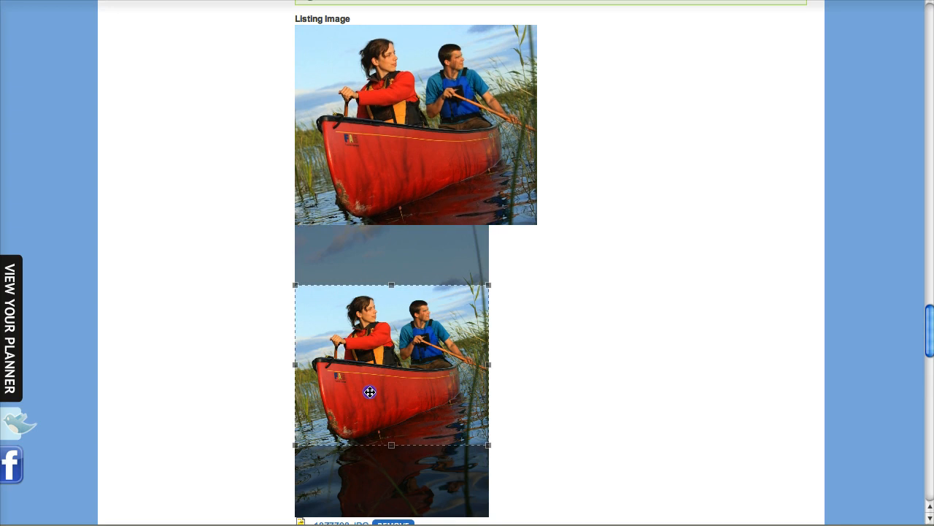
pyautogui.scroll(-3)
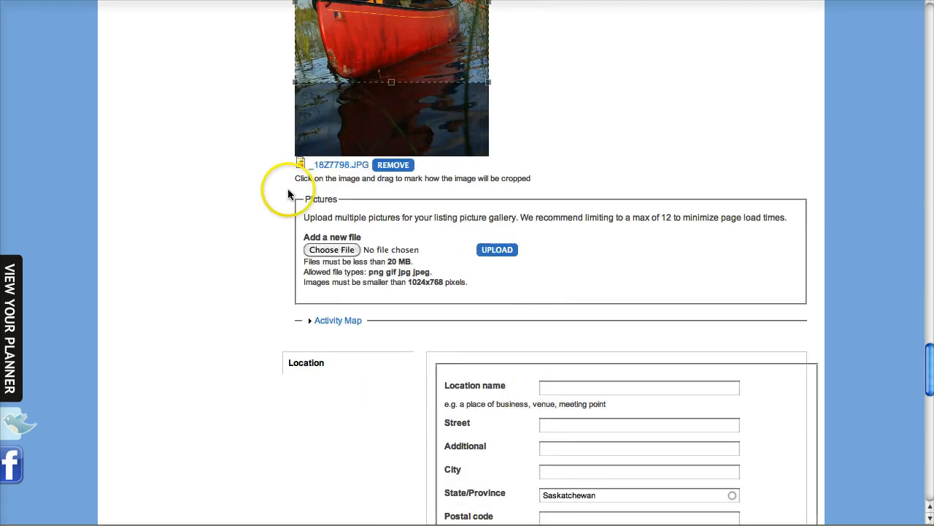
# - Upload _18Z8712.JPG to the Pictures gallery and title it Kayaking
pyautogui.click(332, 249)
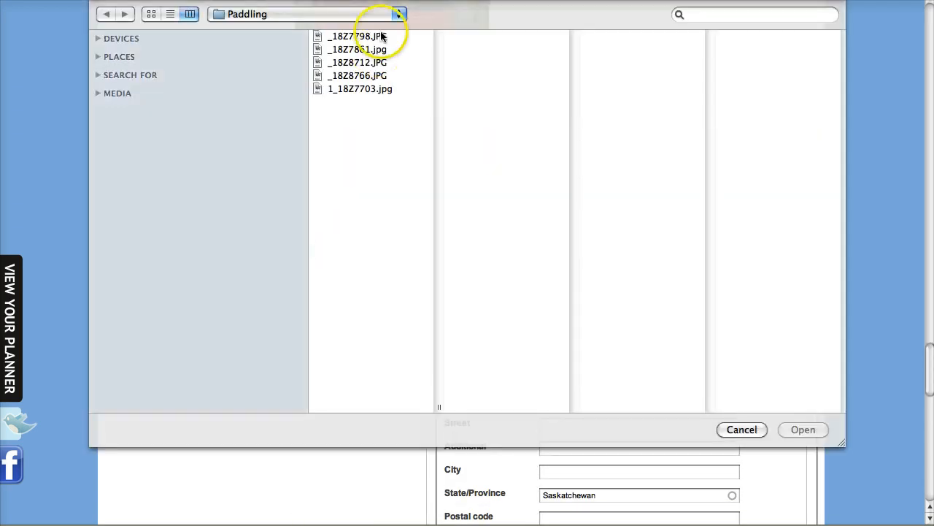
pyautogui.click(803, 429)
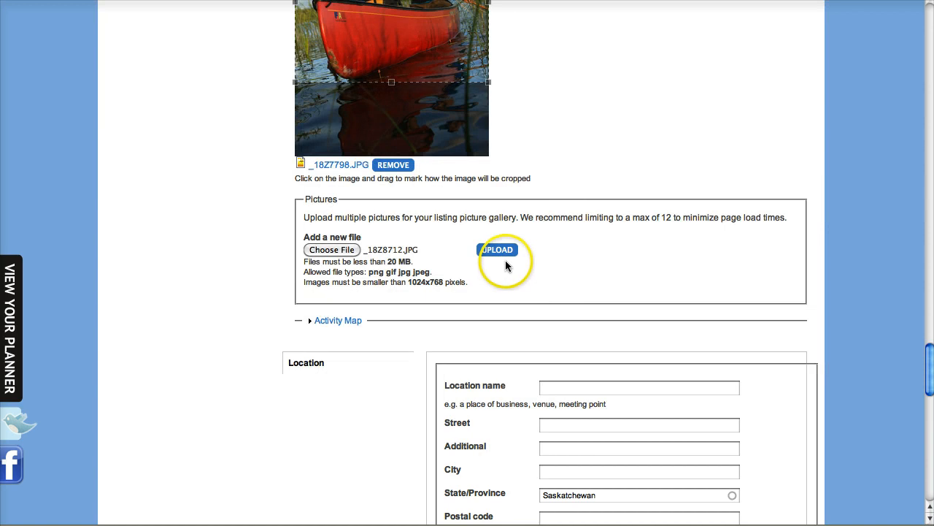
pyautogui.click(496, 249)
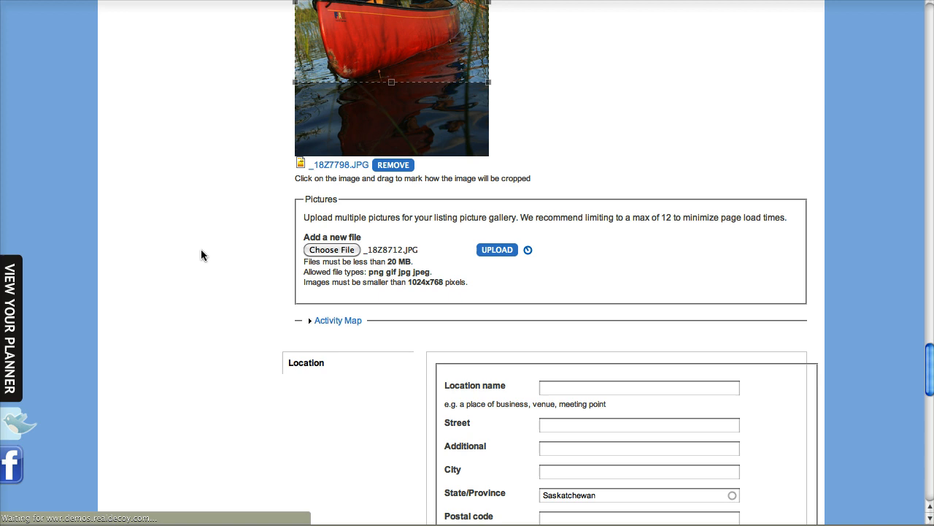
pyautogui.click(496, 250)
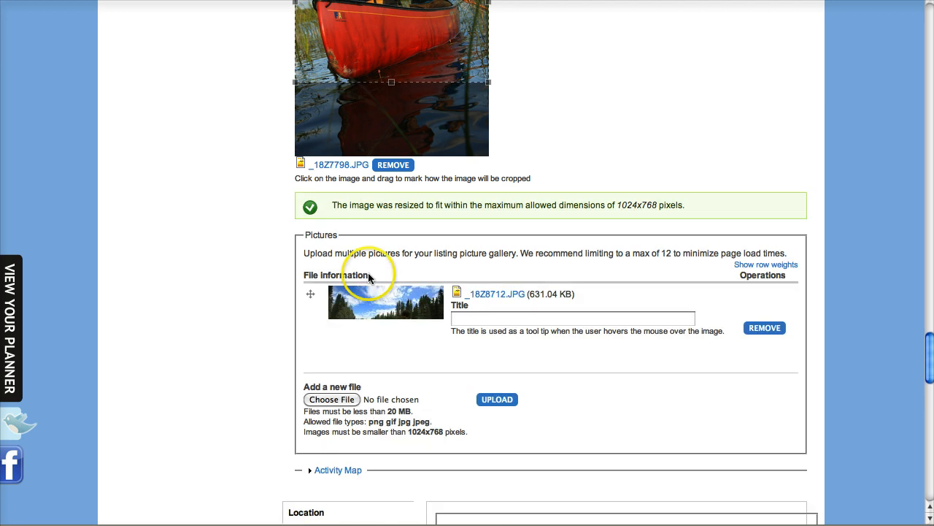
pyautogui.click(573, 318)
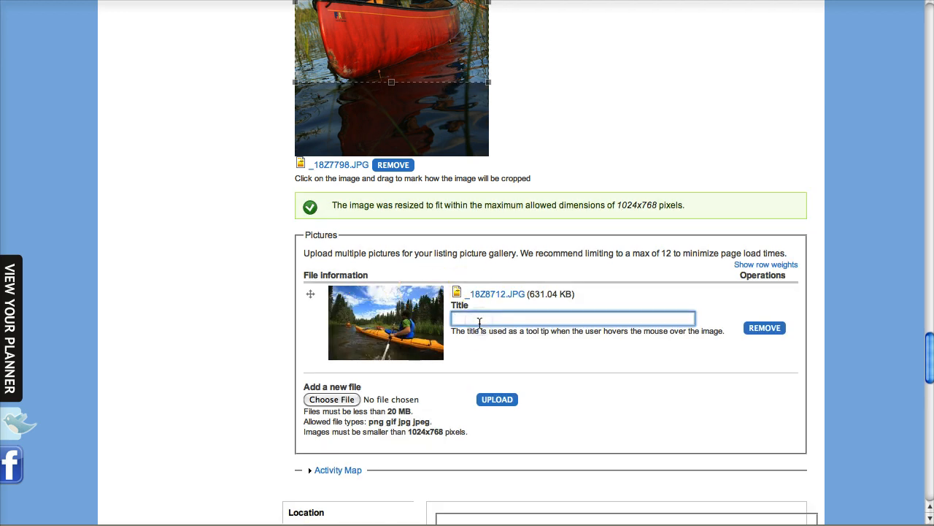
pyautogui.write('Kayaking')
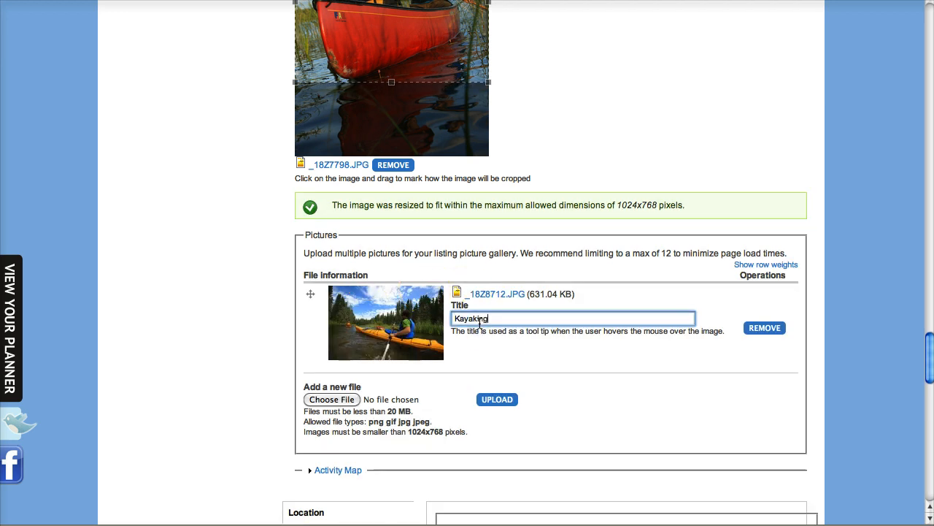
# - Upload 1_18Z7703.jpg as the second gallery photo and title it Kayaking 2
pyautogui.click(331, 400)
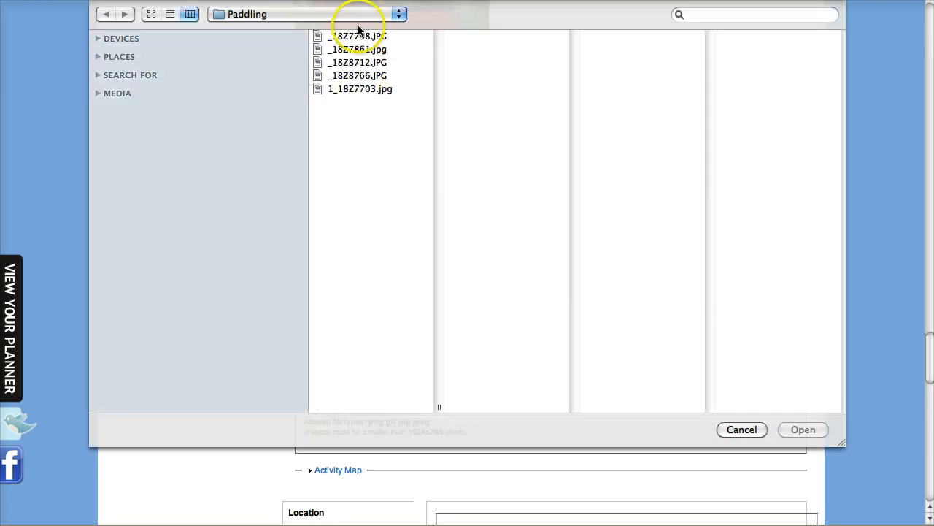
pyautogui.click(803, 429)
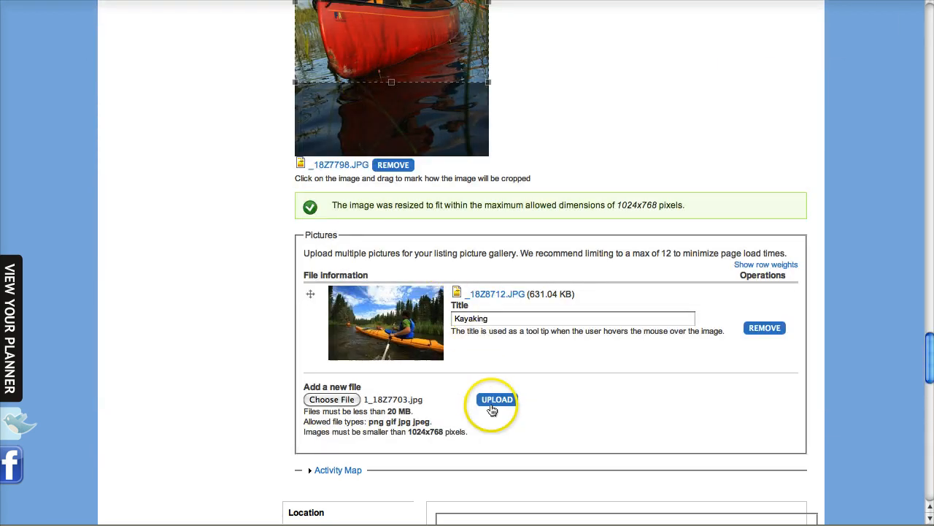
pyautogui.click(496, 398)
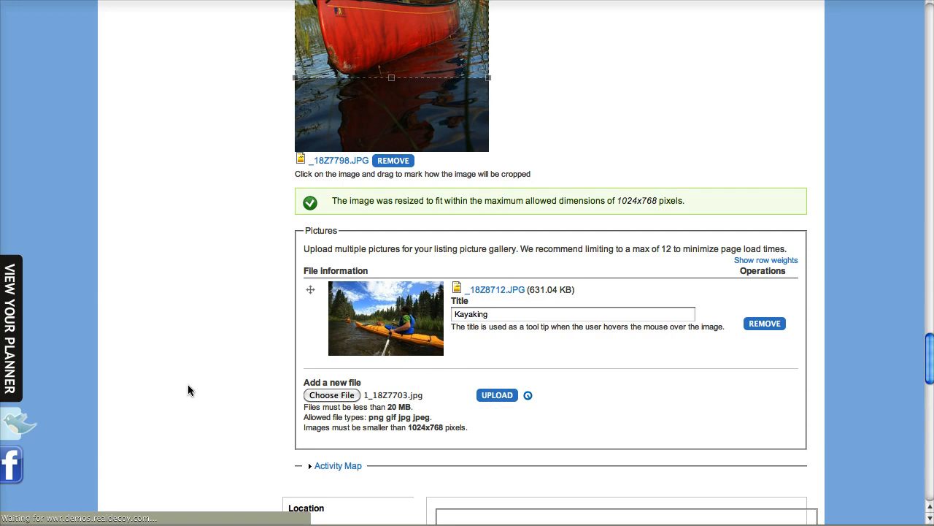
pyautogui.click(496, 394)
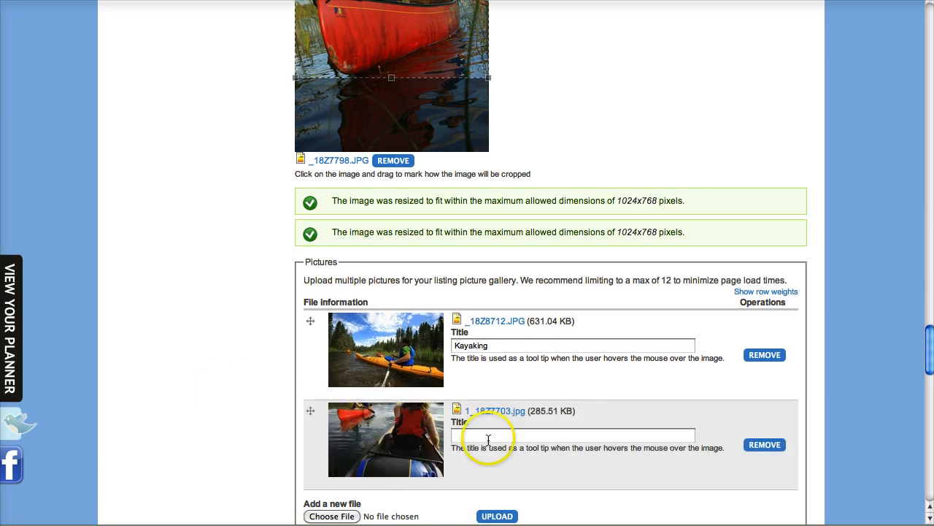
pyautogui.write('Kayaking 2')
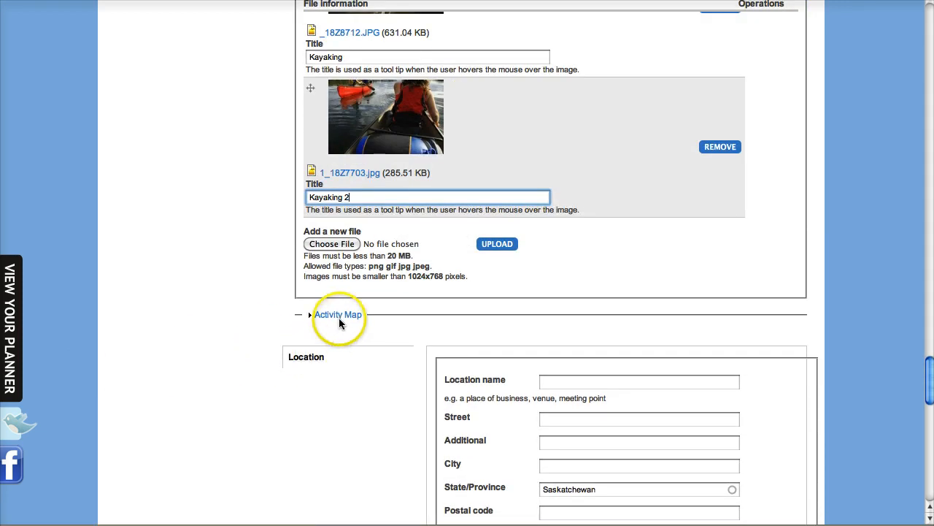
# - Set the Activity Map grid position to X 14, Y K
pyautogui.click(339, 313)
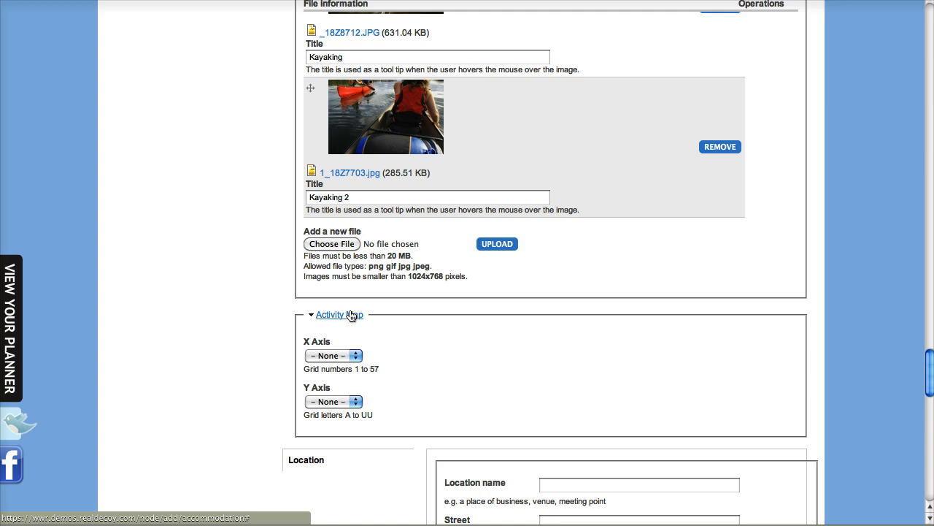
pyautogui.click(333, 356)
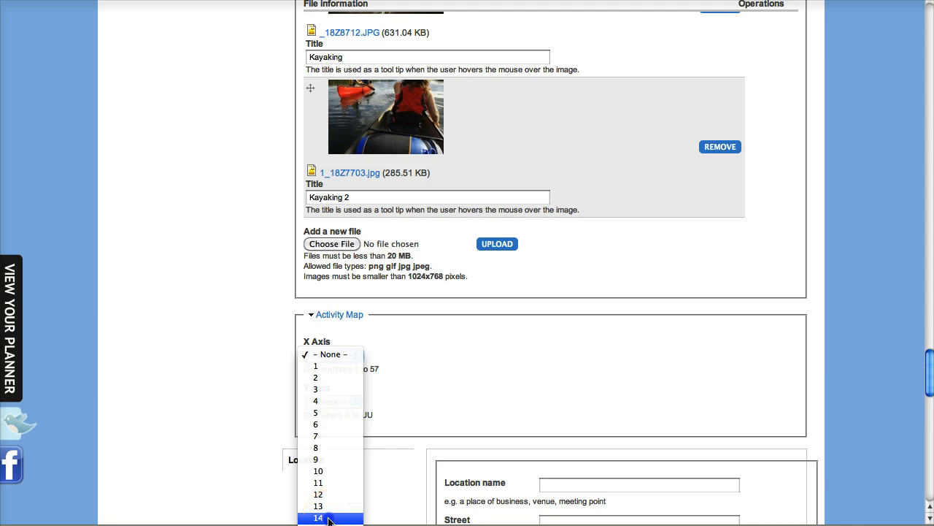
pyautogui.click(319, 517)
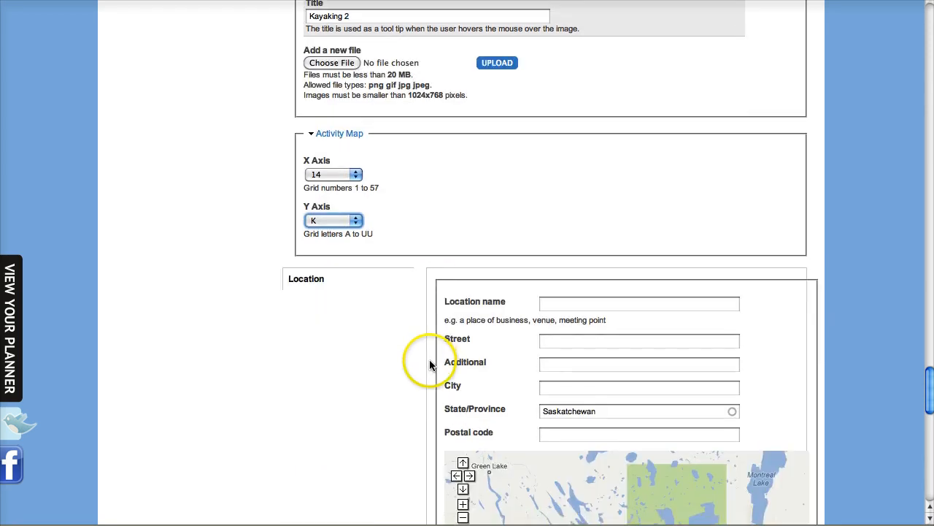
# - Pin the location on the Google map so latitude ~53.57 and longitude ~-105.89 fill in
pyautogui.scroll(-3)
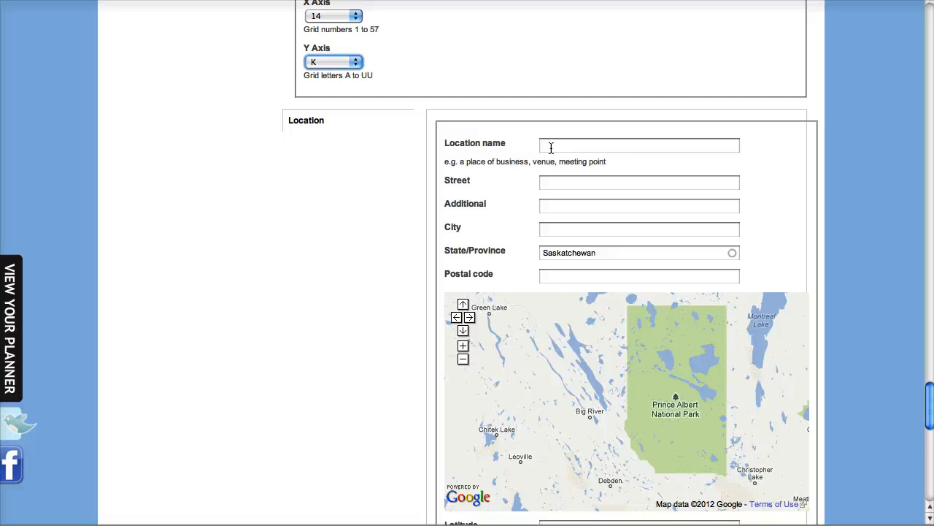
pyautogui.moveTo(358, 232)
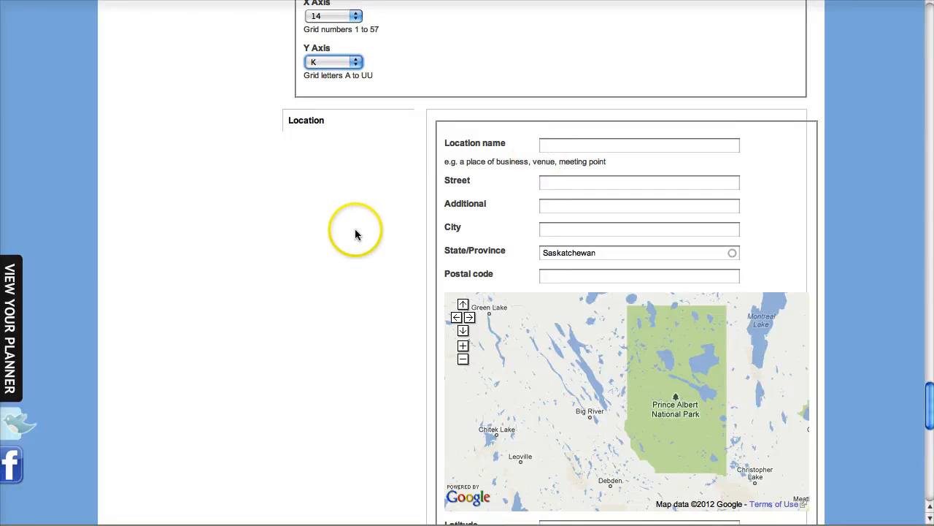
pyautogui.scroll(-3)
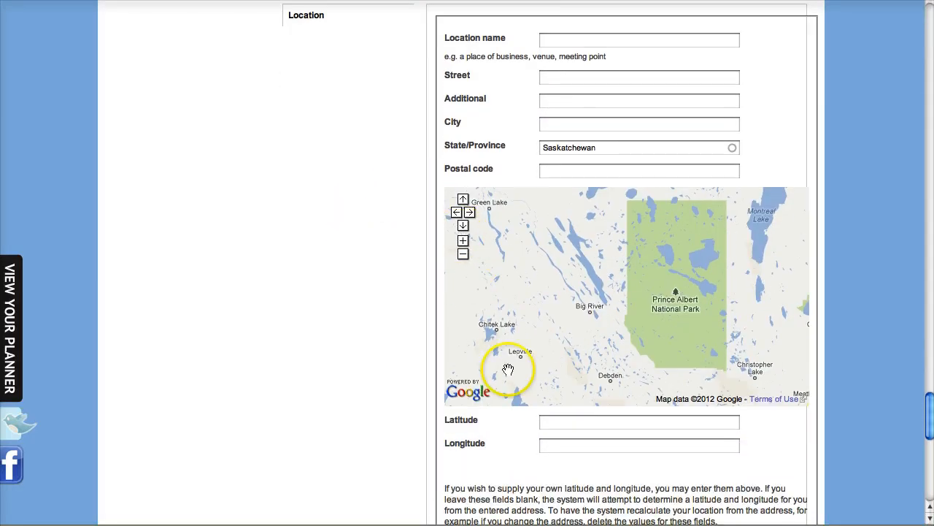
pyautogui.click(640, 420)
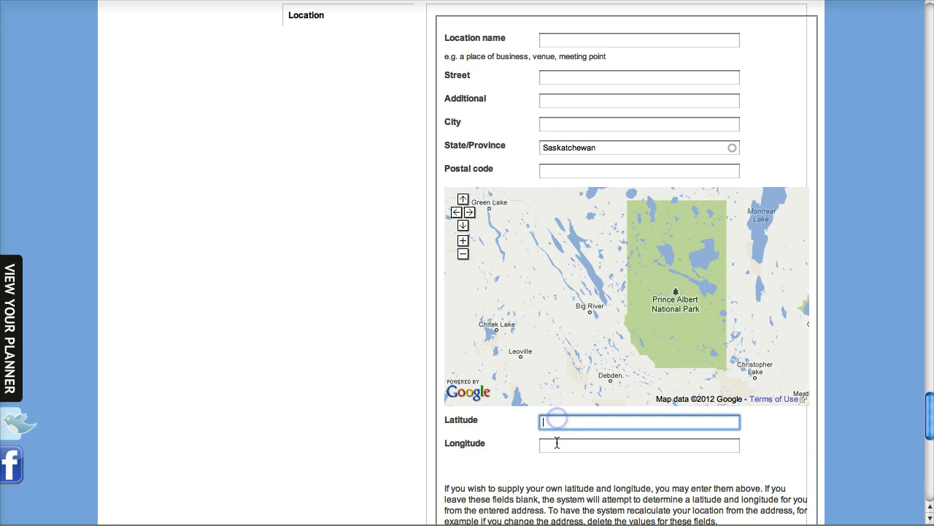
pyautogui.click(640, 444)
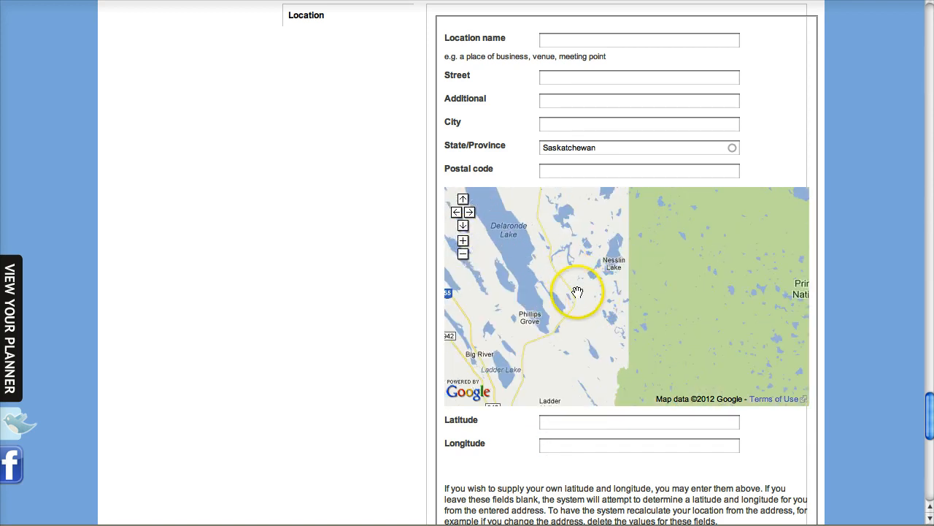
pyautogui.moveTo(577, 292); pyautogui.dragTo(742, 348)
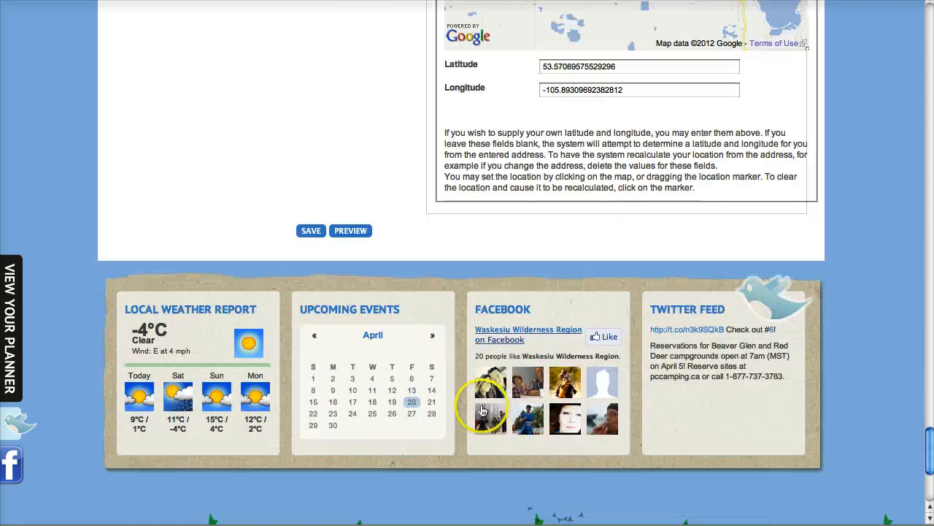
pyautogui.scroll(-3)
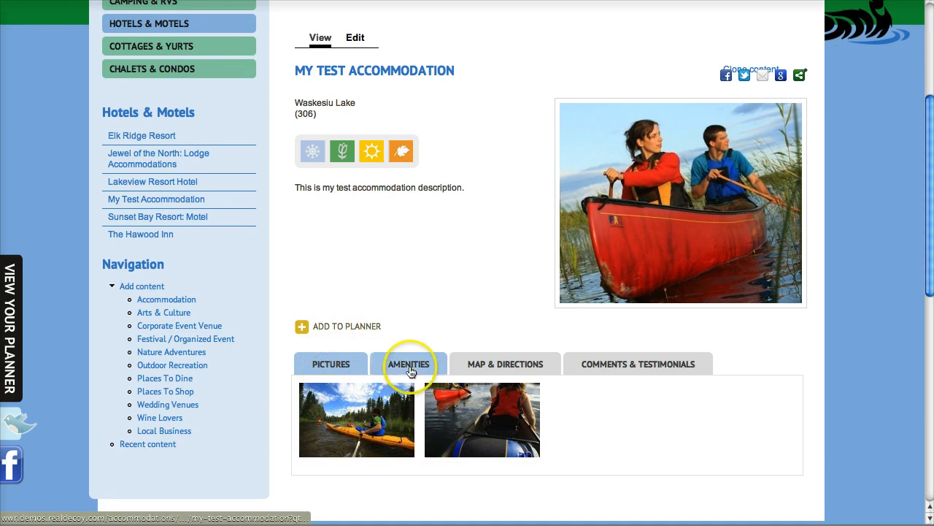
# - Review the saved listing's Amenities note and its Map & Directions pin on Waskesiu Lake
pyautogui.click(409, 364)
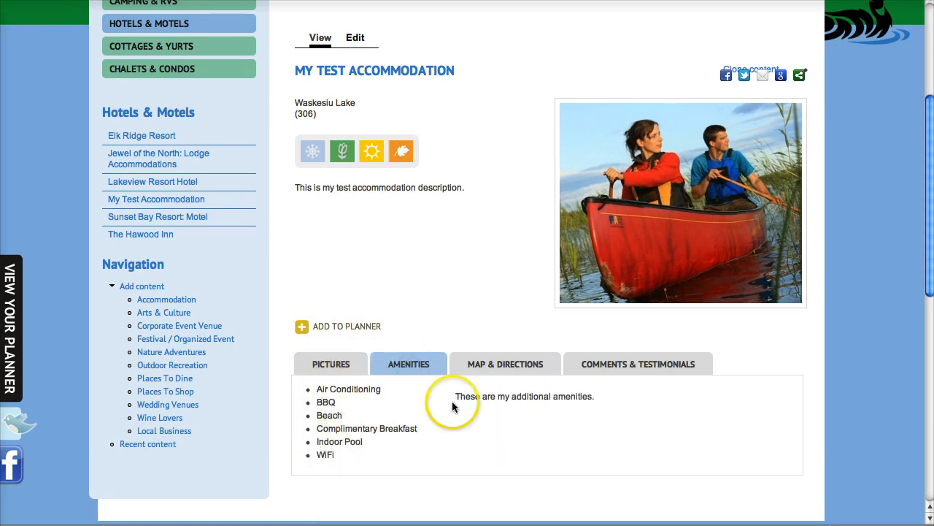
pyautogui.moveTo(456, 396); pyautogui.dragTo(590, 395)
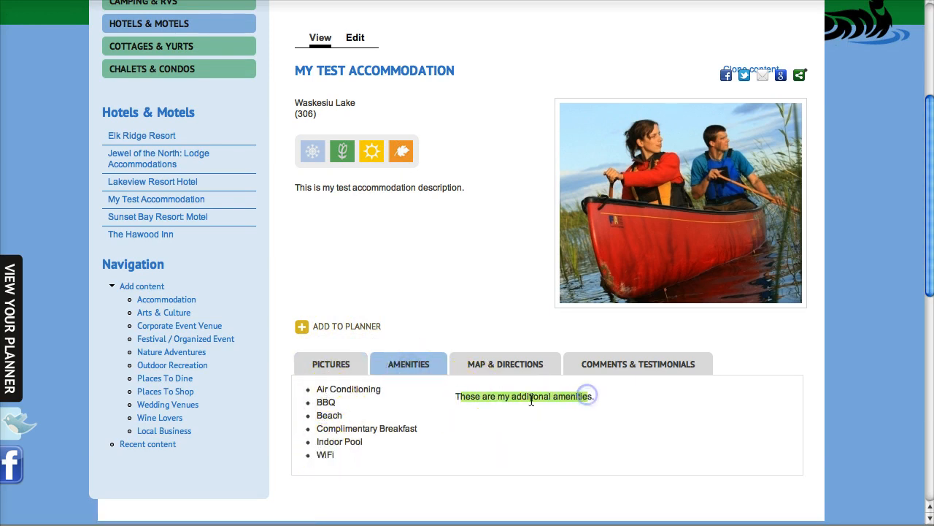
pyautogui.click(505, 363)
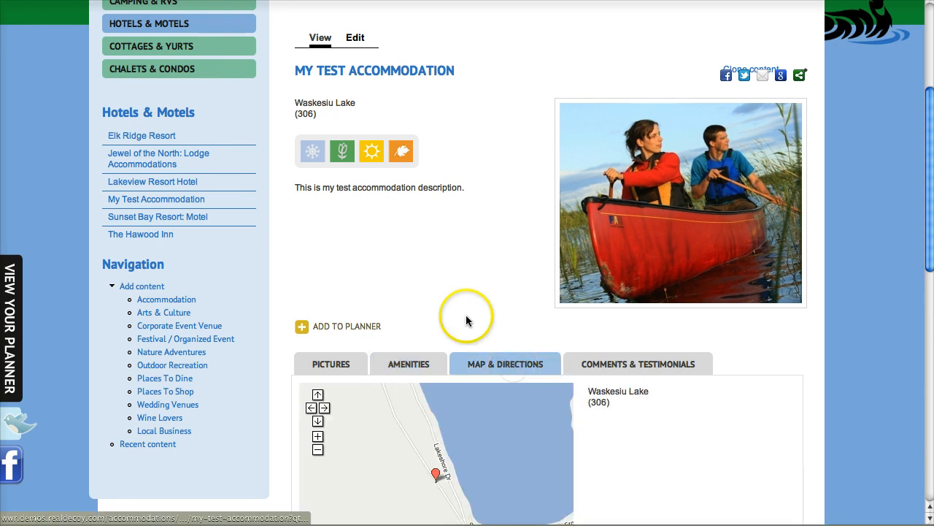
pyautogui.scroll(-3)
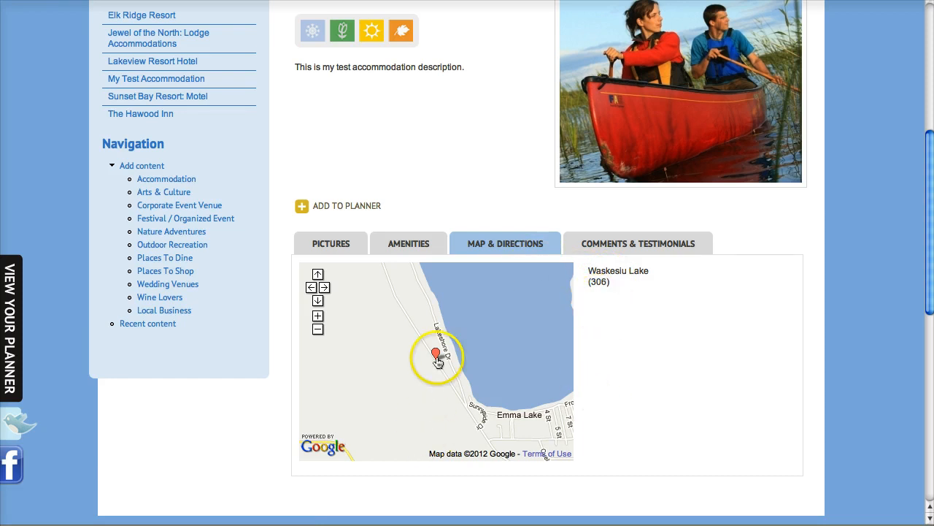
pyautogui.click(637, 242)
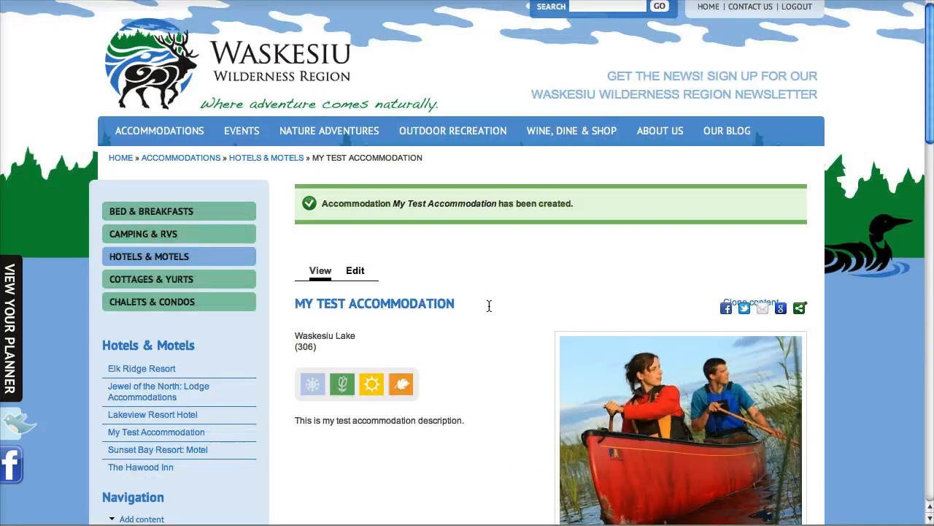
pyautogui.click(266, 158)
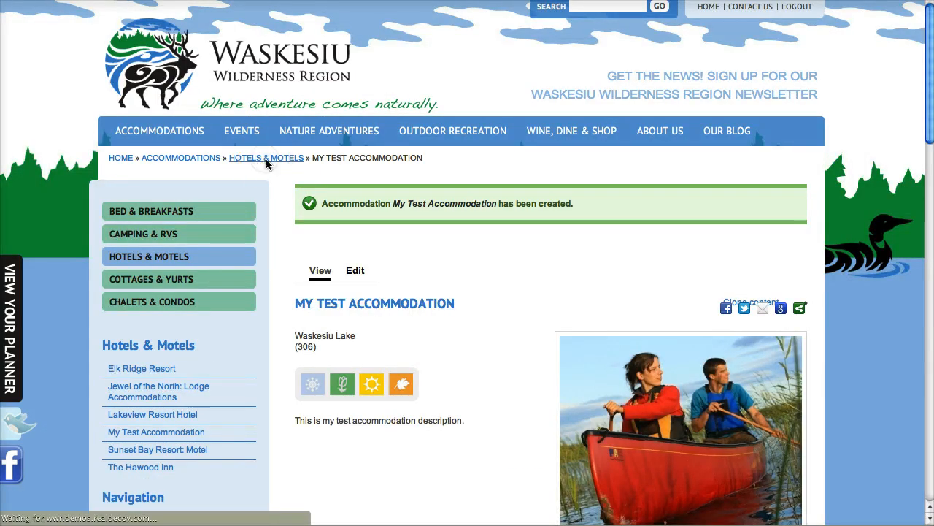
pyautogui.click(266, 158)
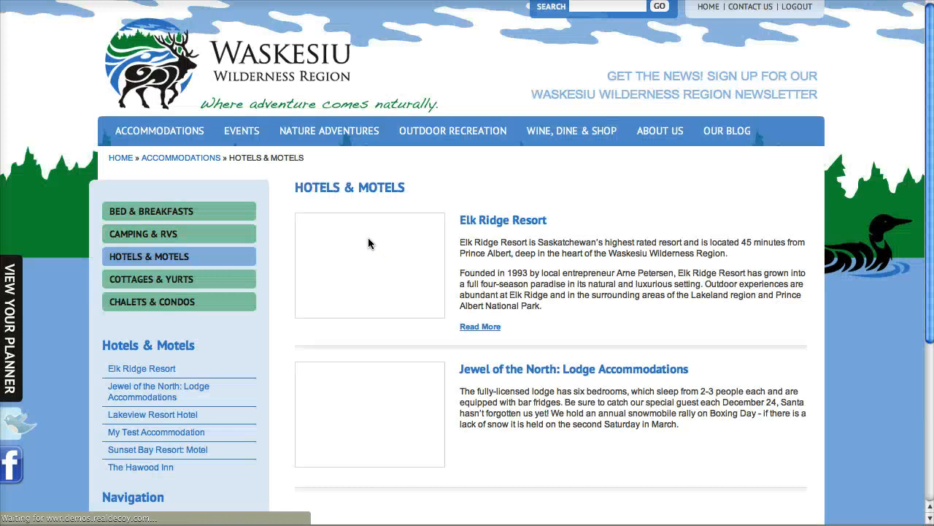
pyautogui.scroll(-3)
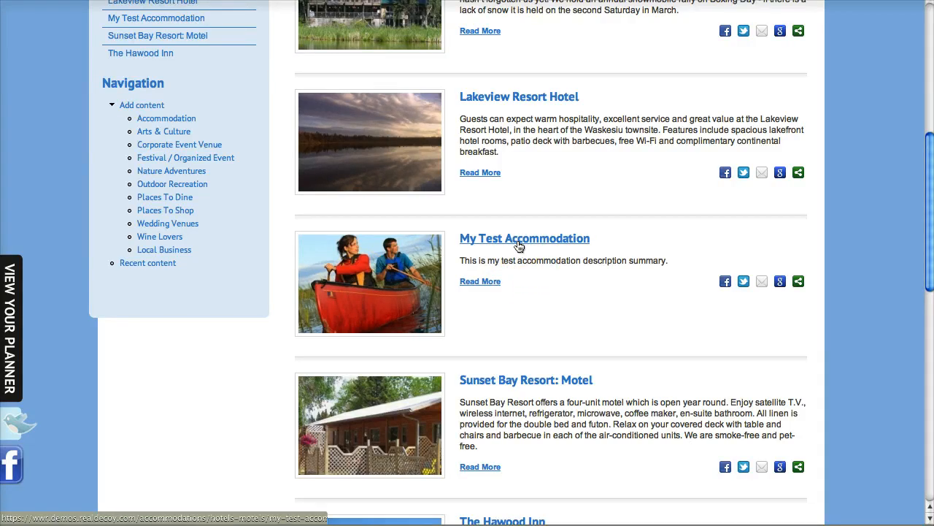
pyautogui.click(524, 238)
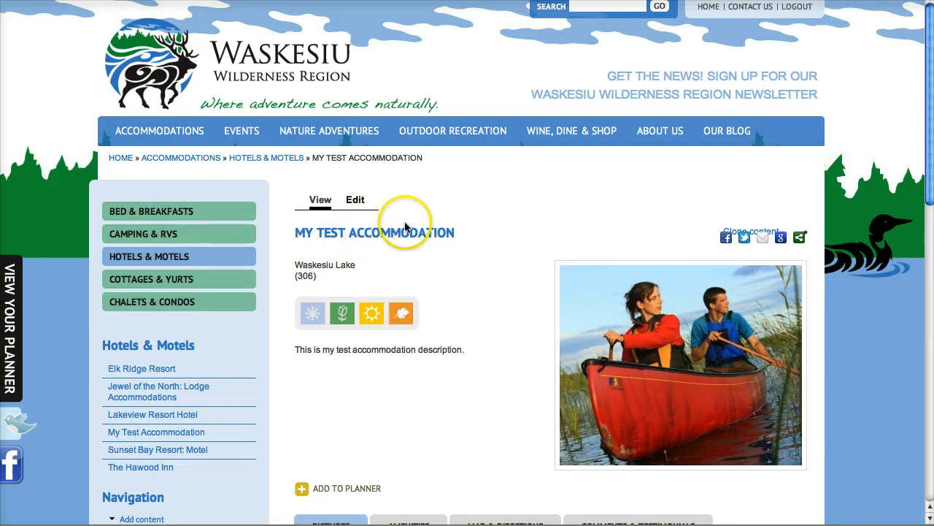
pyautogui.moveTo(759, 222)
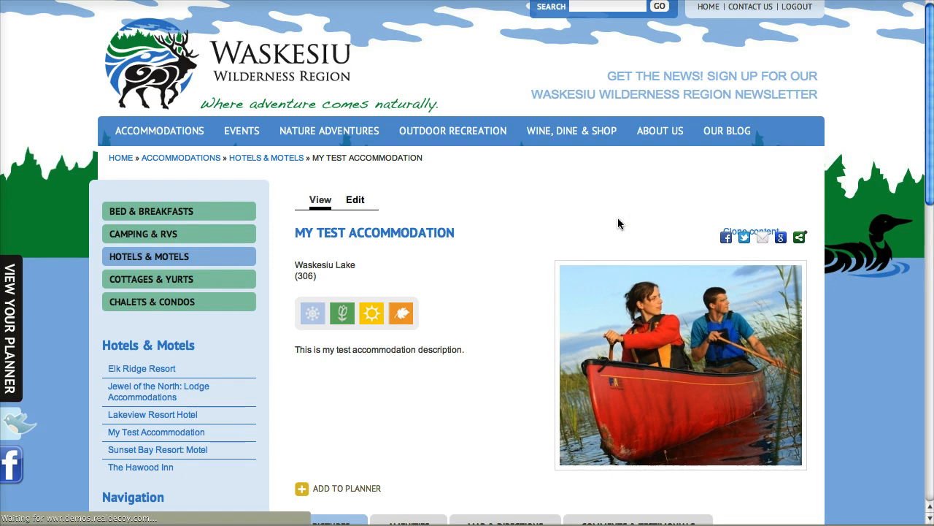
# - Append Cottages to the title and set the accommodation type to Cottages & Yurts
pyautogui.click(750, 230)
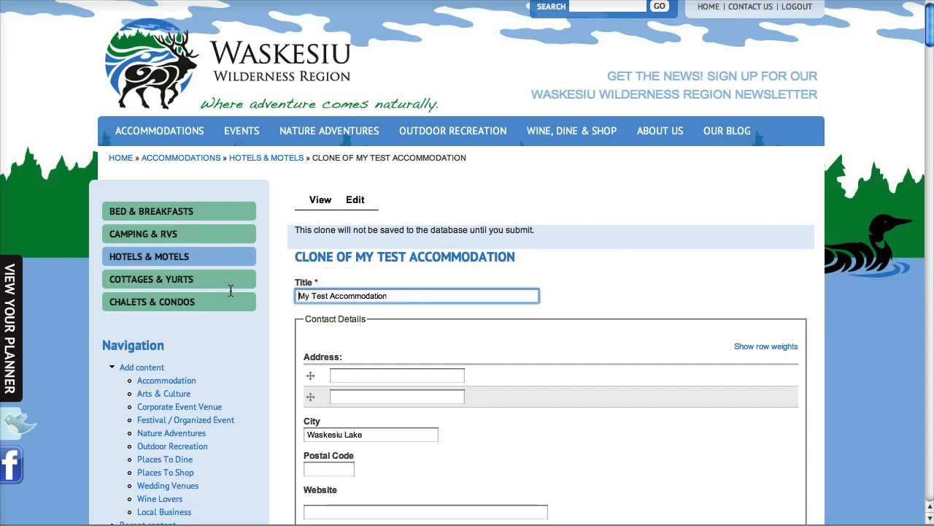
pyautogui.write('Cott')
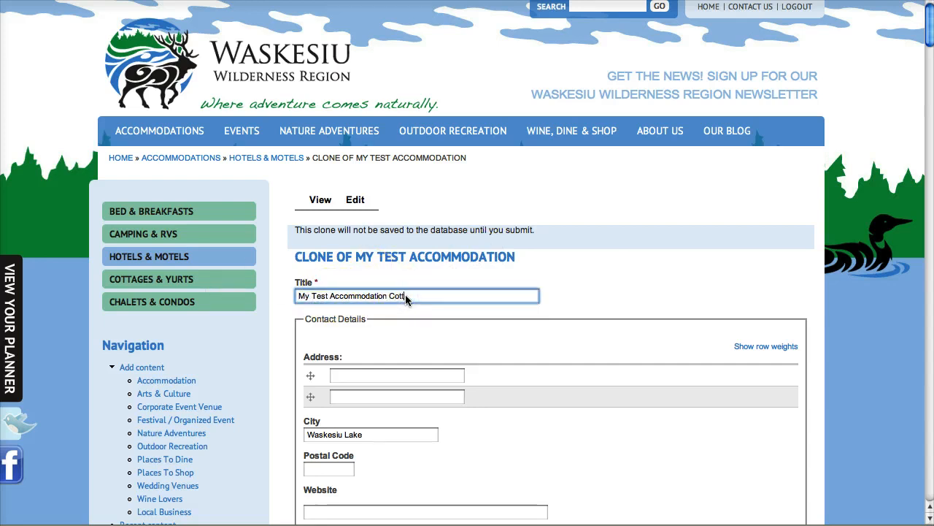
pyautogui.scroll(-3)
pyautogui.write('(306) 555')
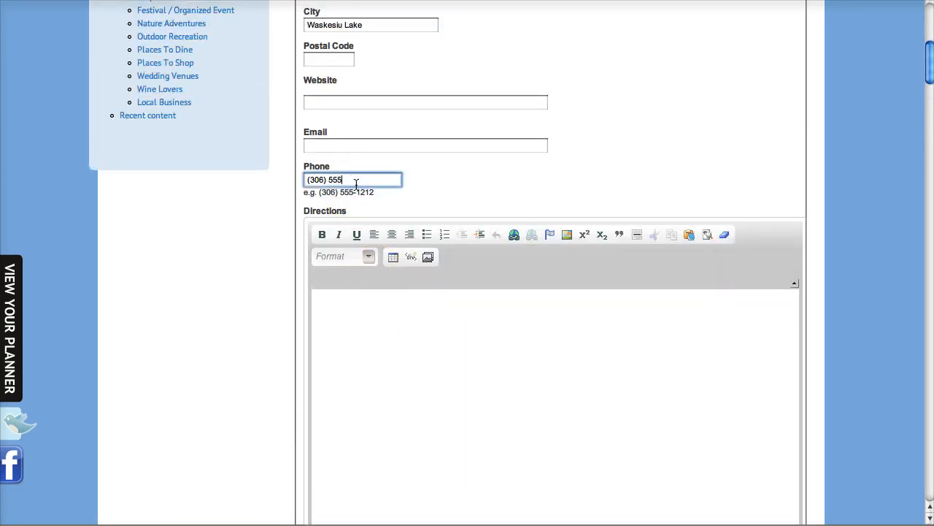
pyautogui.scroll(-3)
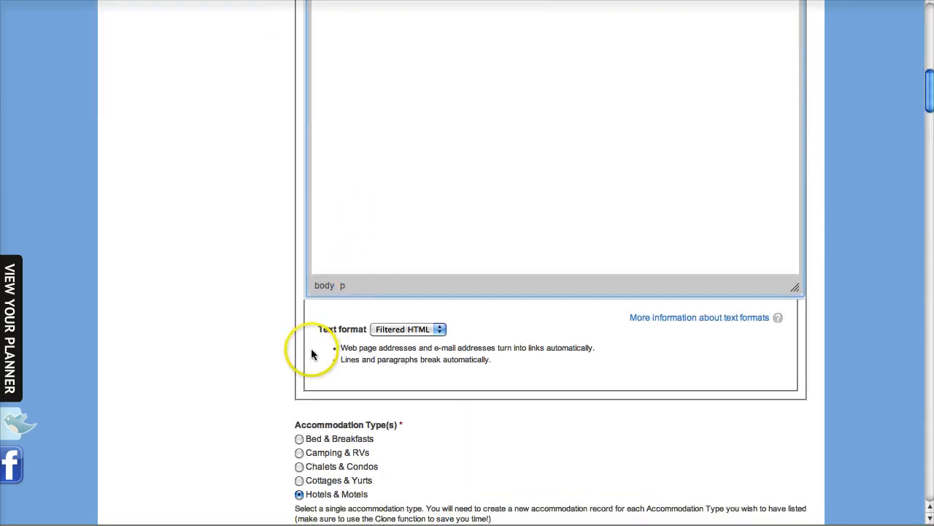
pyautogui.scroll(-3)
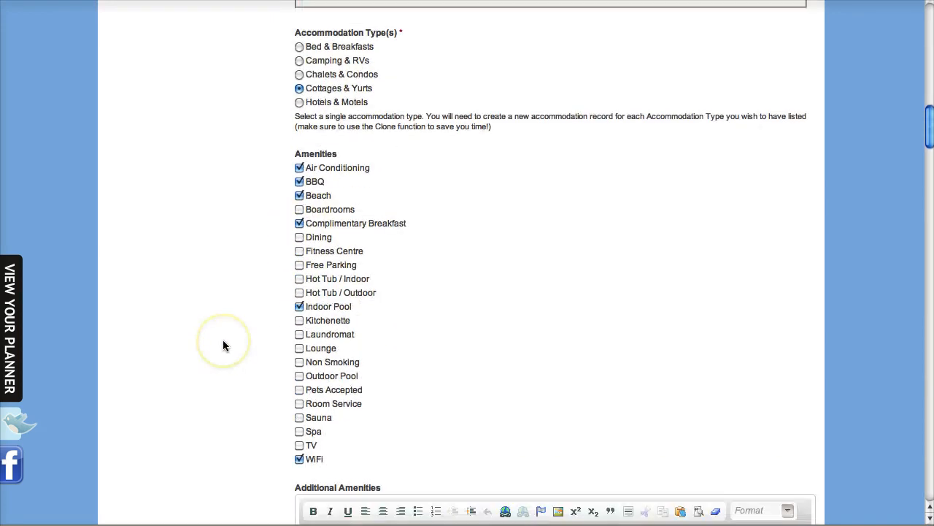
pyautogui.scroll(-3)
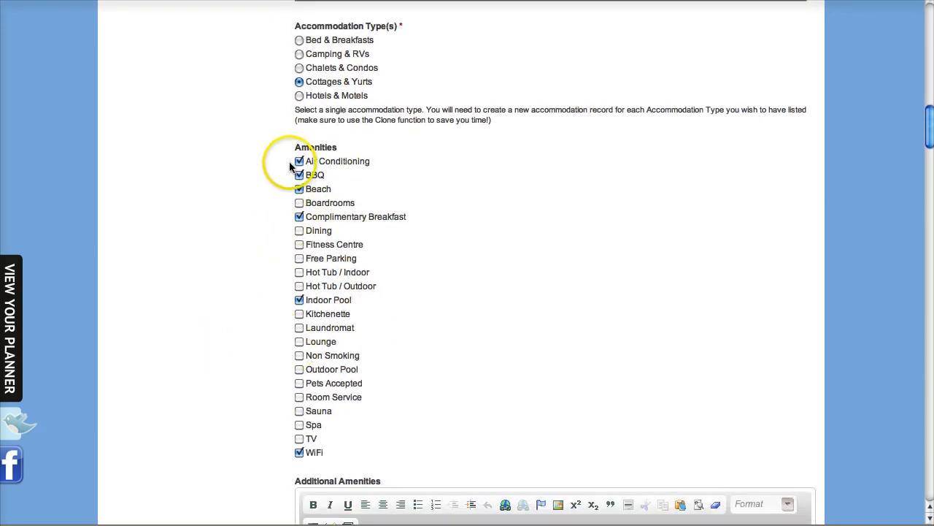
pyautogui.click(300, 161)
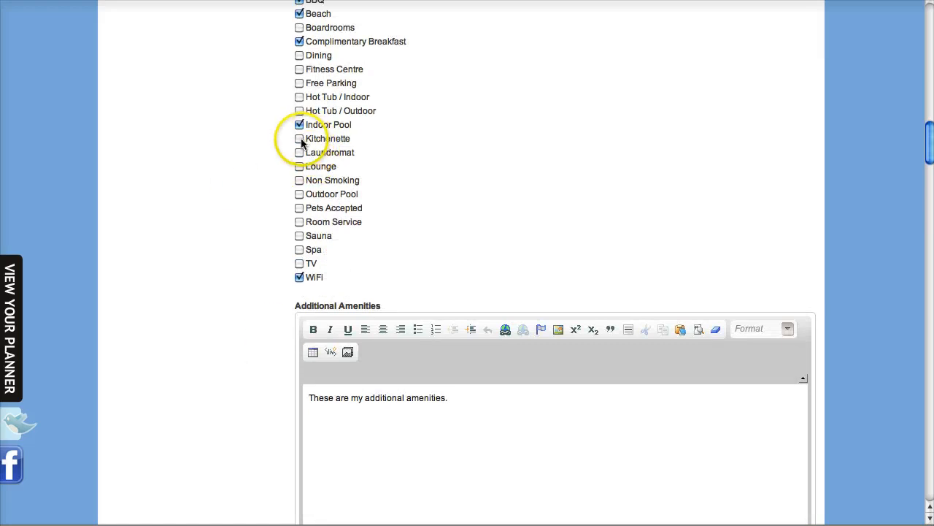
# - Add Kitchenette to the cloned listing's amenities
pyautogui.click(300, 139)
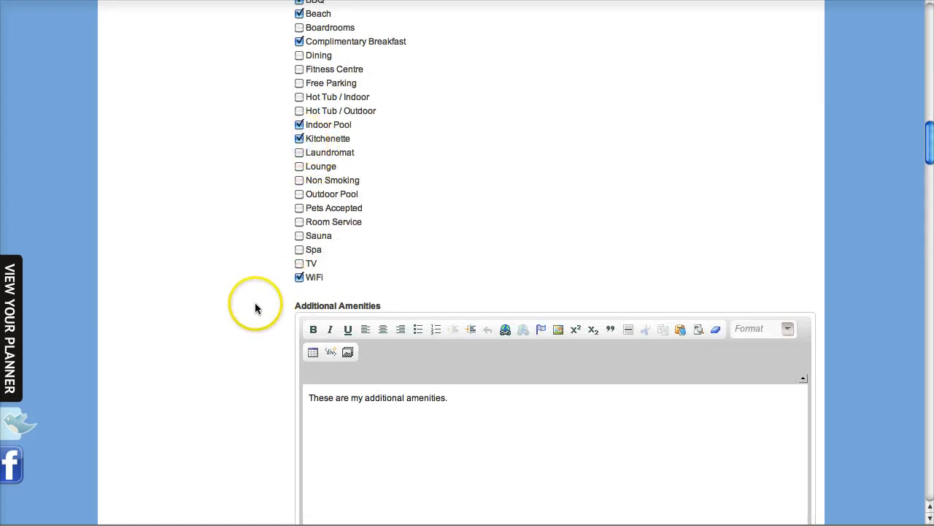
pyautogui.scroll(-3)
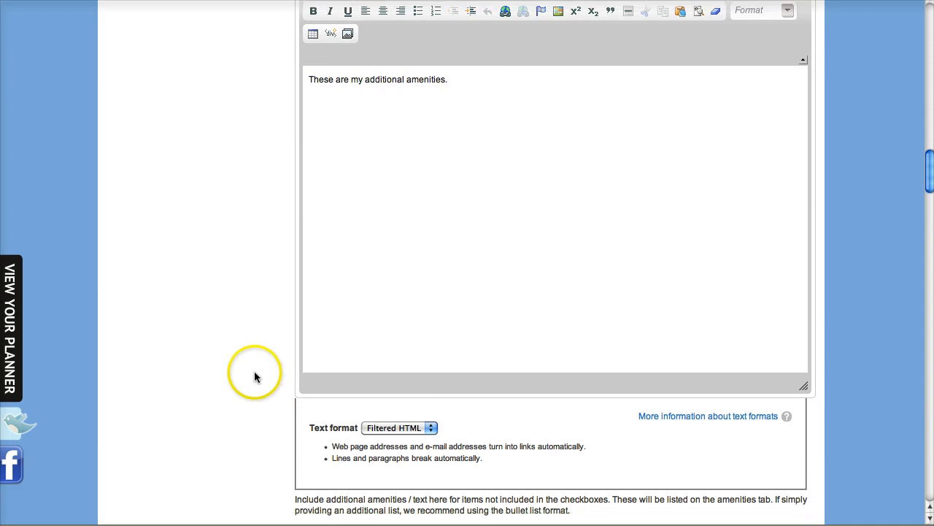
pyautogui.scroll(-3)
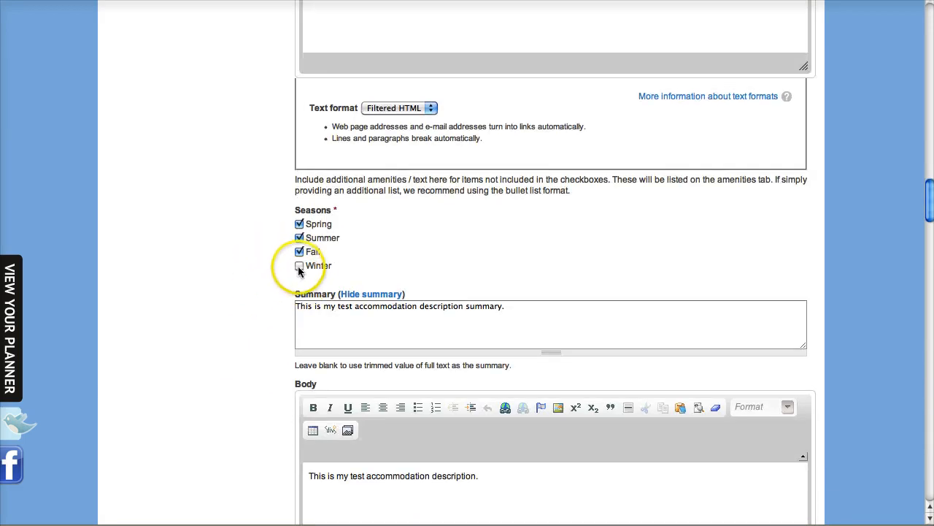
# - Add Winter to the listing's seasons and review the Listing Image, Pictures and Locations sections
pyautogui.click(300, 266)
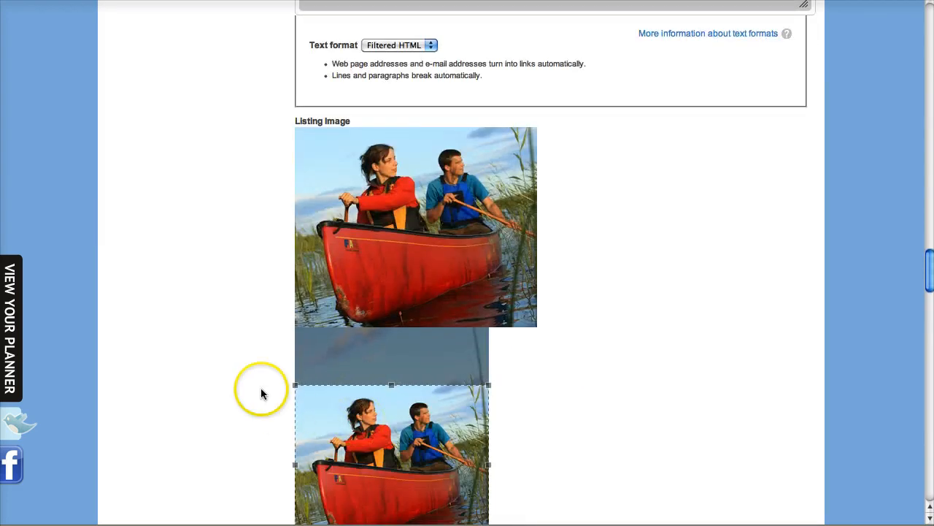
pyautogui.scroll(-3)
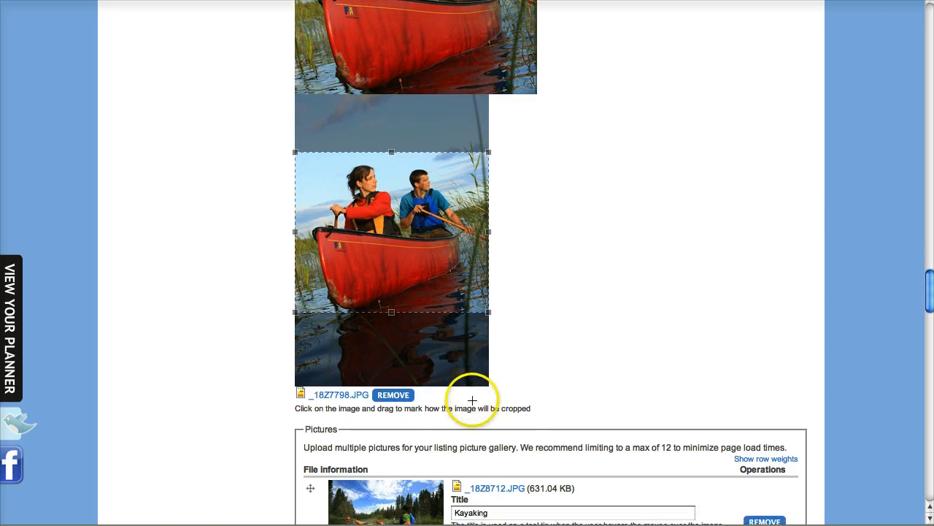
pyautogui.moveTo(508, 403)
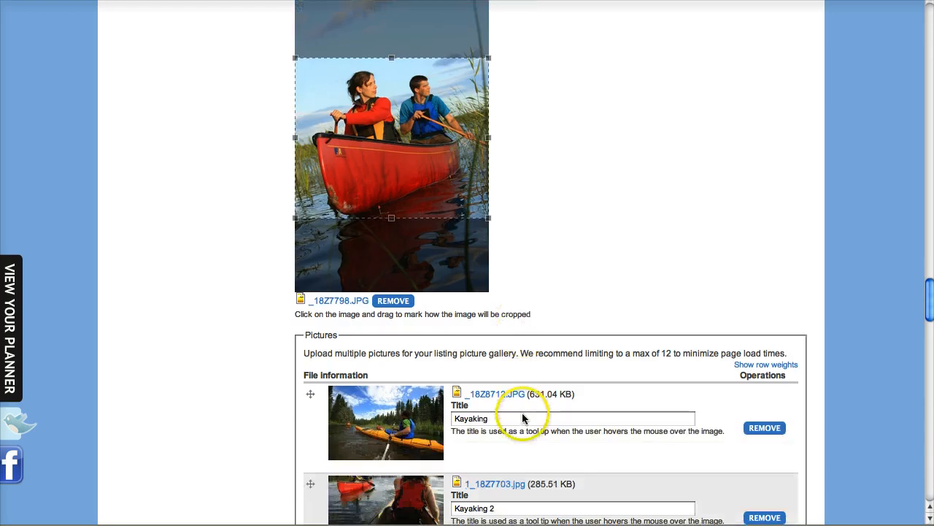
pyautogui.scroll(-3)
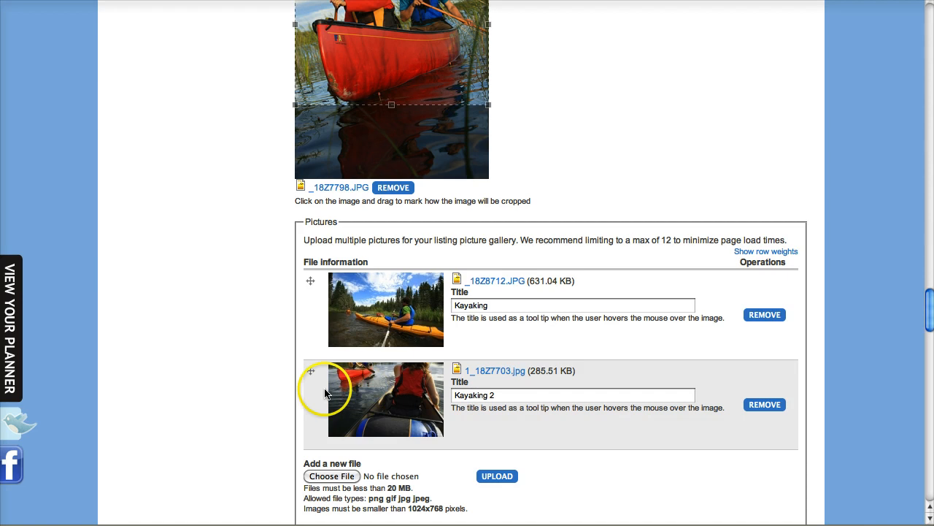
pyautogui.scroll(-3)
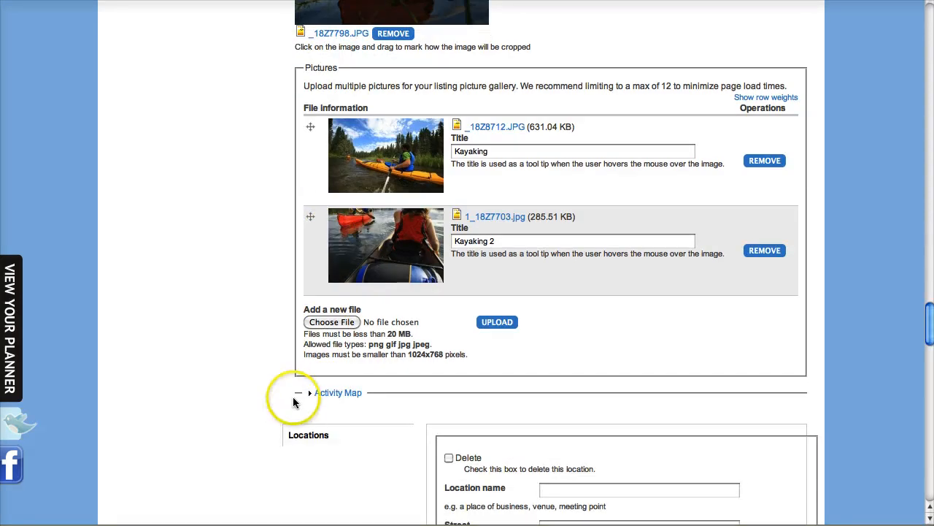
pyautogui.moveTo(277, 403)
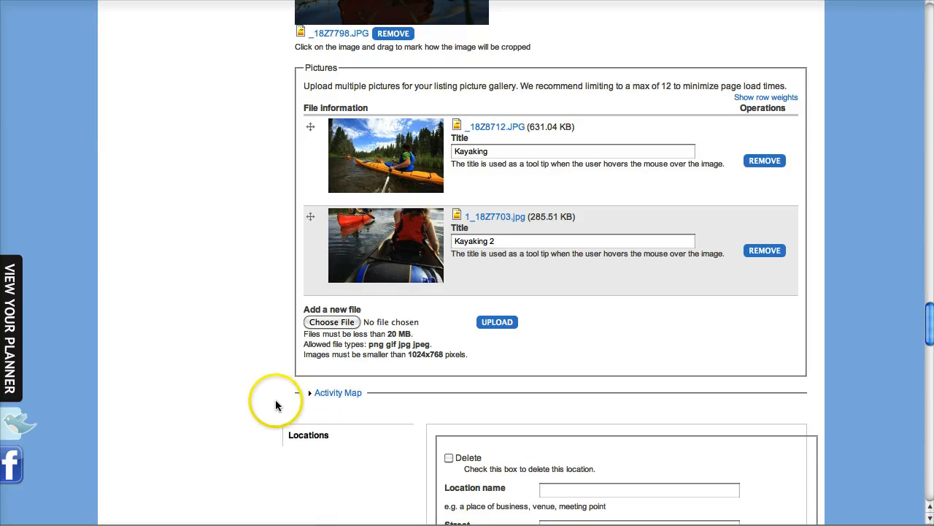
pyautogui.scroll(-3)
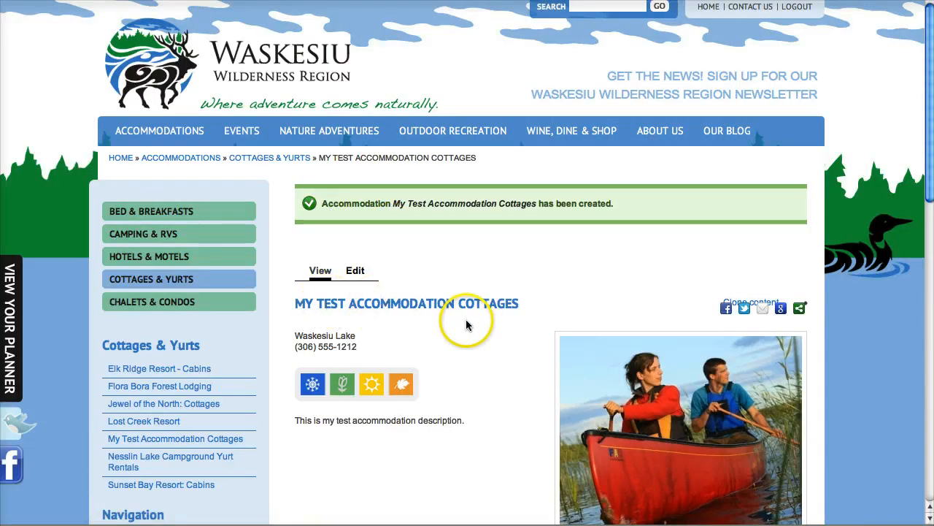
pyautogui.moveTo(269, 158)
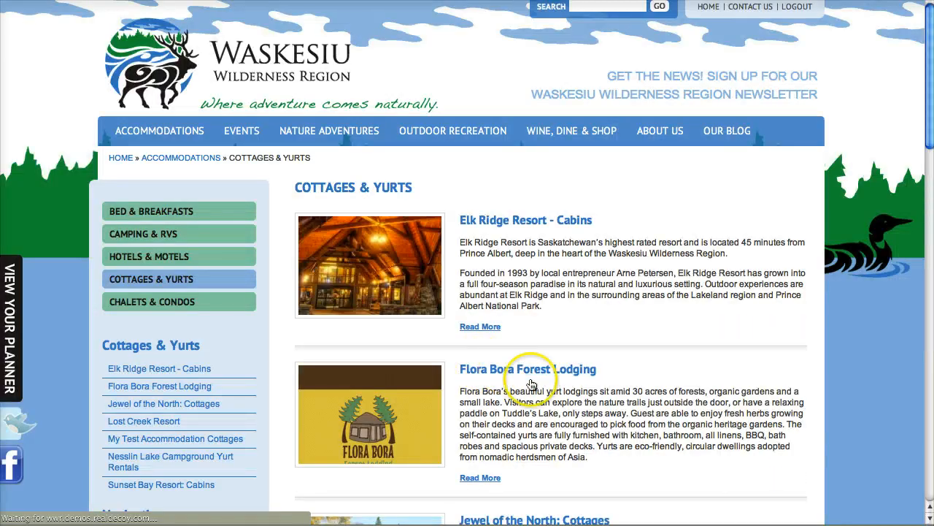
# - Scroll the Cottages & Yurts category page showing My Test Accommodation Cottages
pyautogui.scroll(-3)
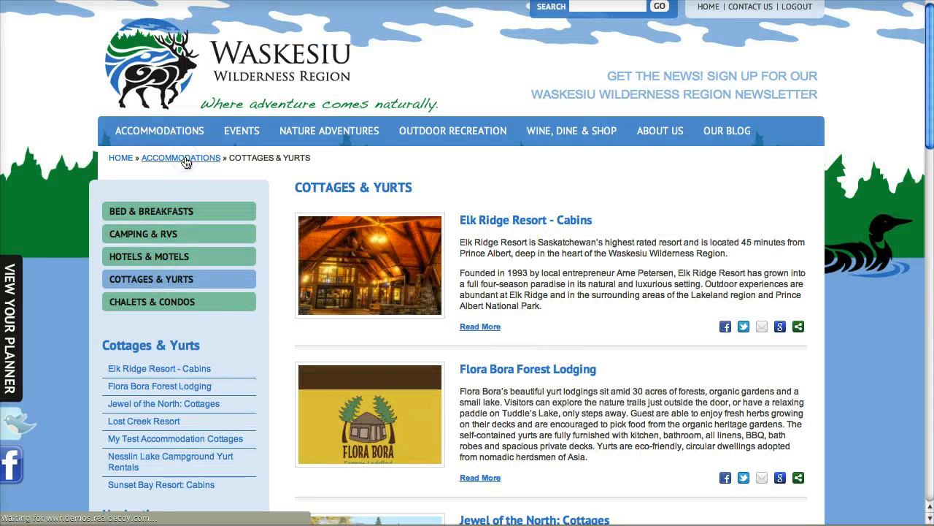
# - Return to the full Accommodations list and filter it to Cottages & Yurts
pyautogui.click(181, 158)
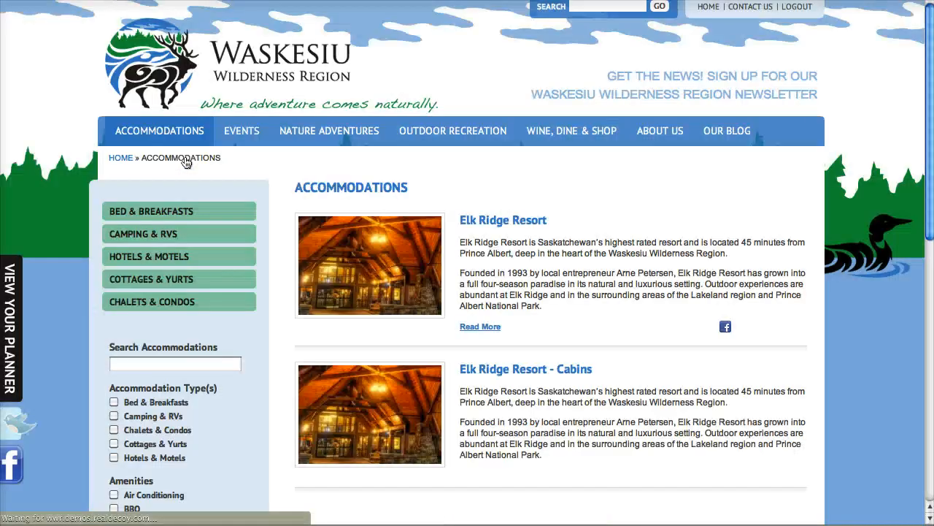
pyautogui.scroll(-3)
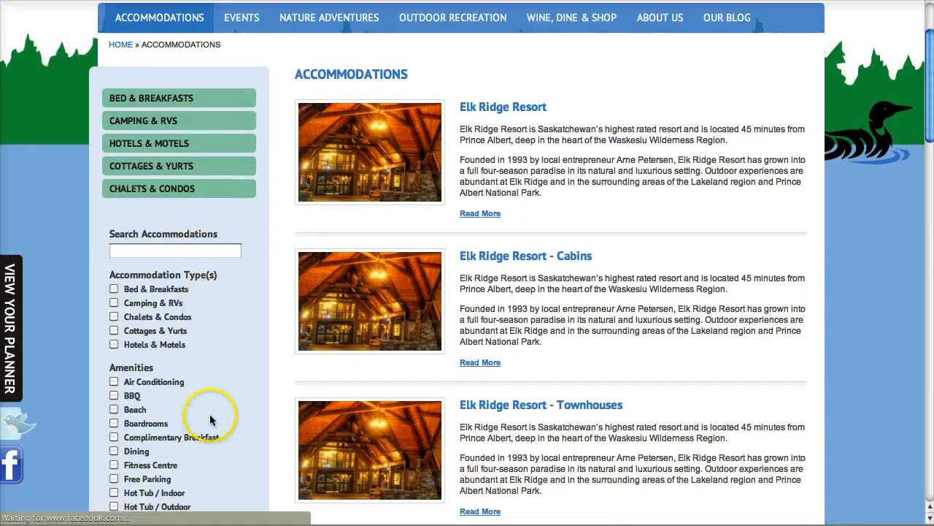
pyautogui.scroll(-3)
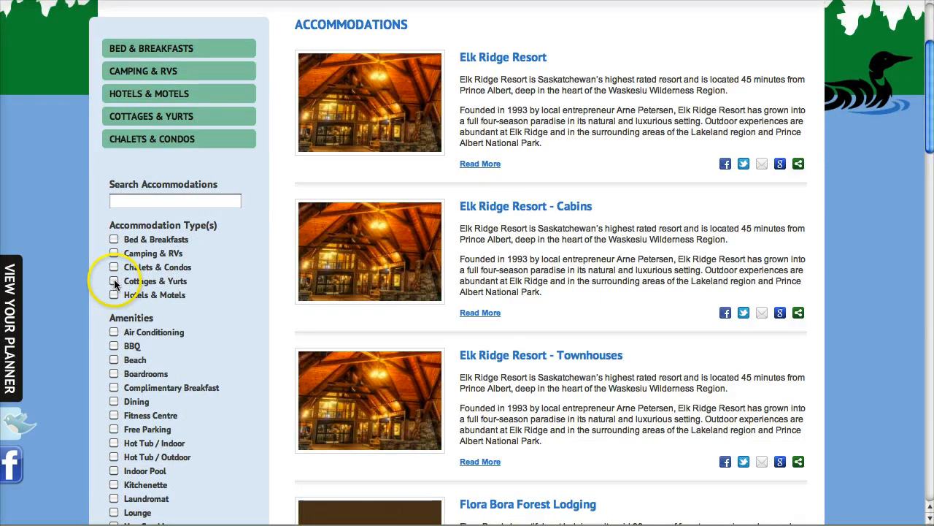
pyautogui.click(114, 281)
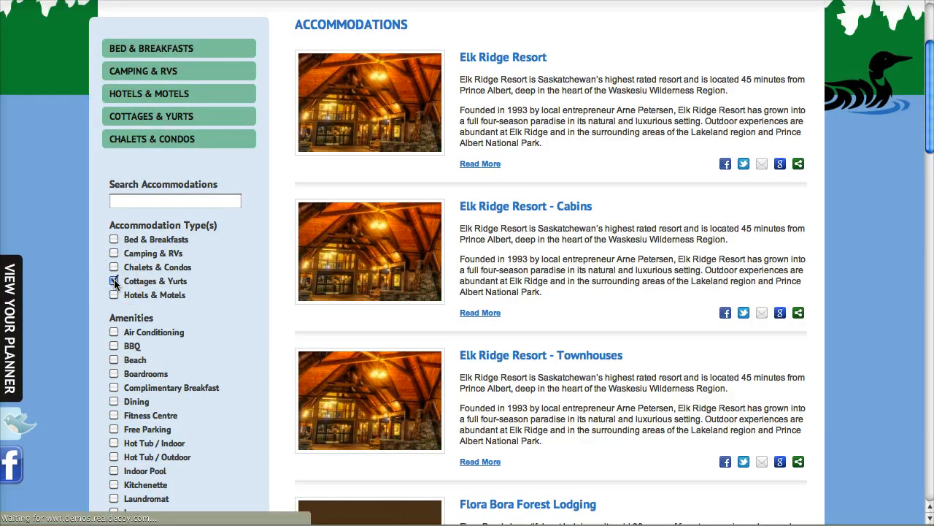
pyautogui.click(114, 280)
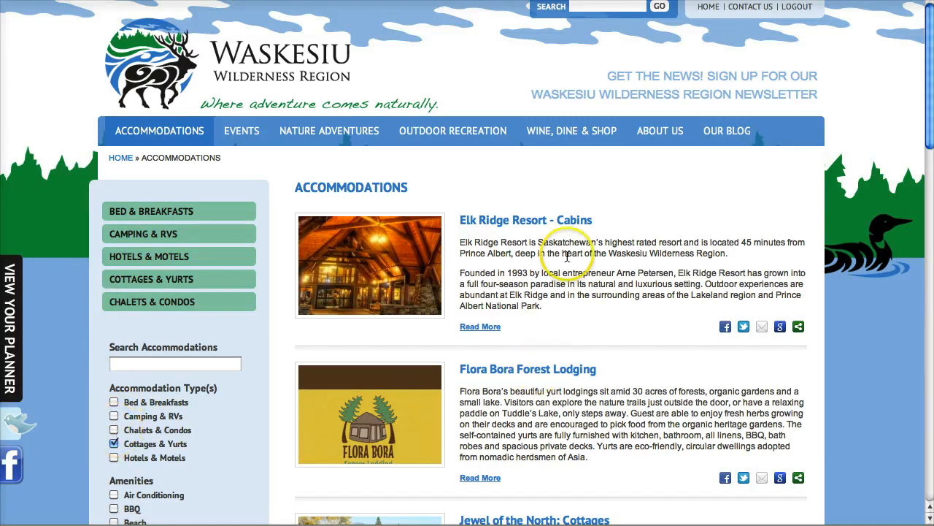
# - Switch the filter to Chalets & Condos, leaving only Elk Ridge Resort – Townhouses
pyautogui.scroll(-3)
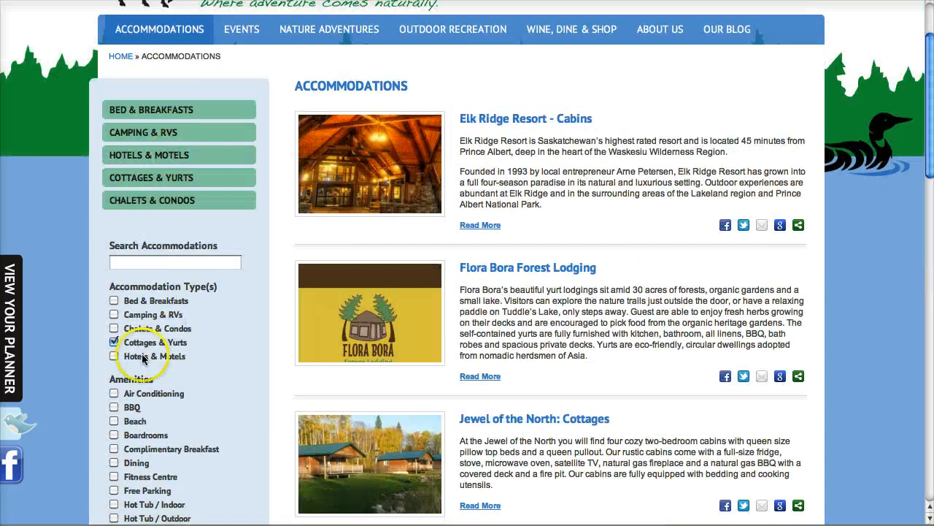
pyautogui.click(114, 327)
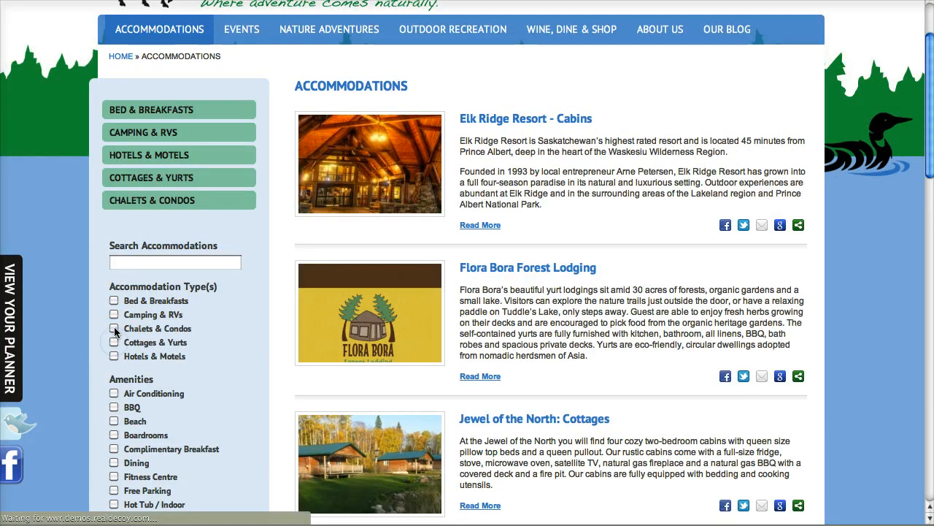
pyautogui.click(114, 328)
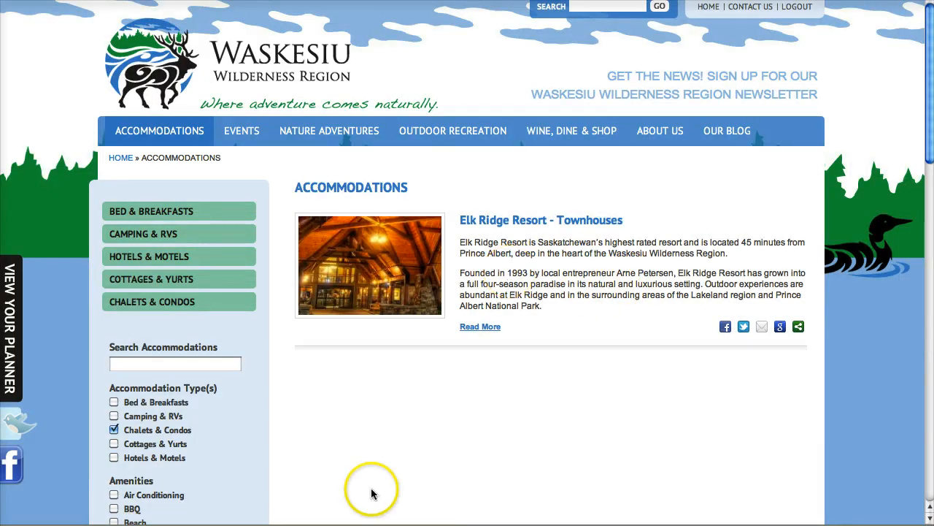